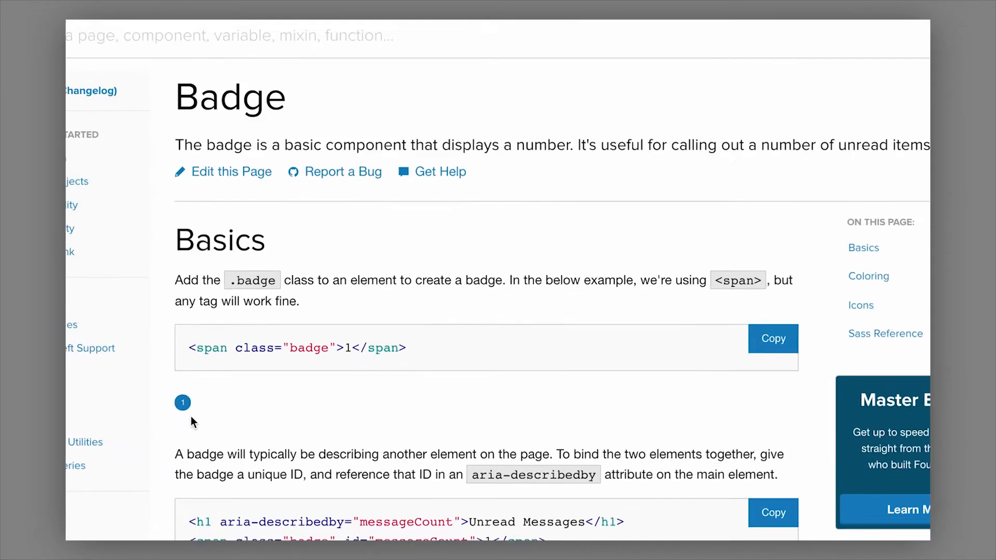
# - Review the Badge Basics example, then bring up the Building Blocks badge results
pyautogui.scroll(-3)
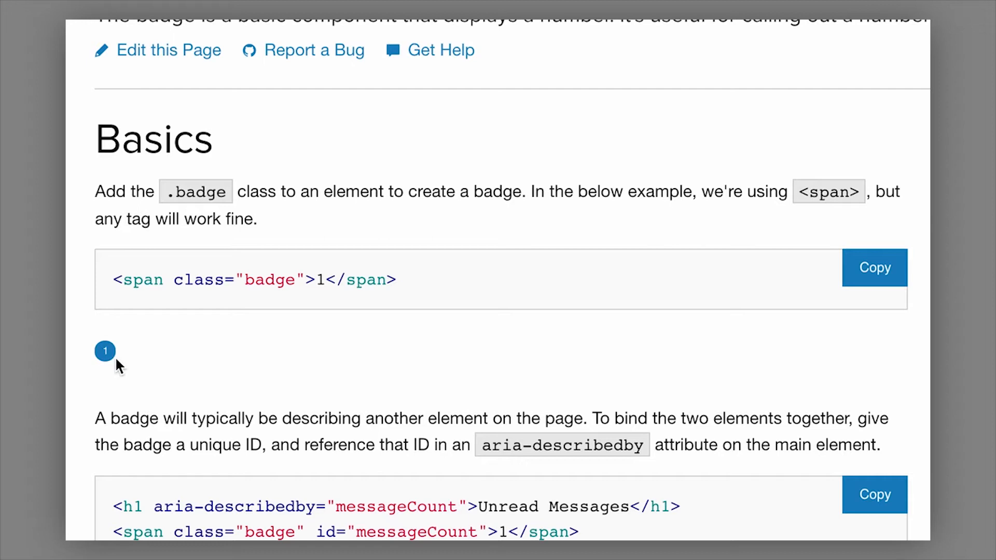
pyautogui.moveTo(113, 367)
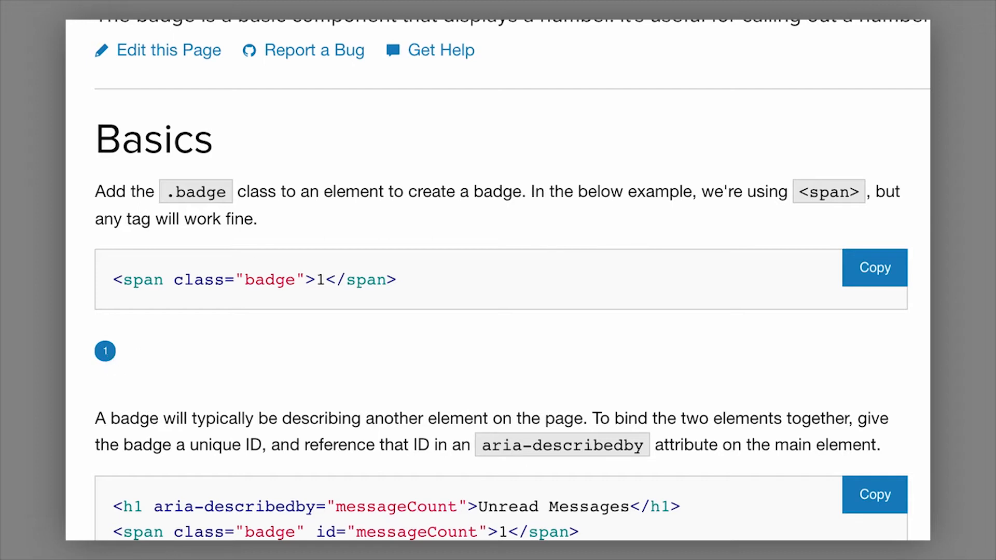
pyautogui.click(658, 30)
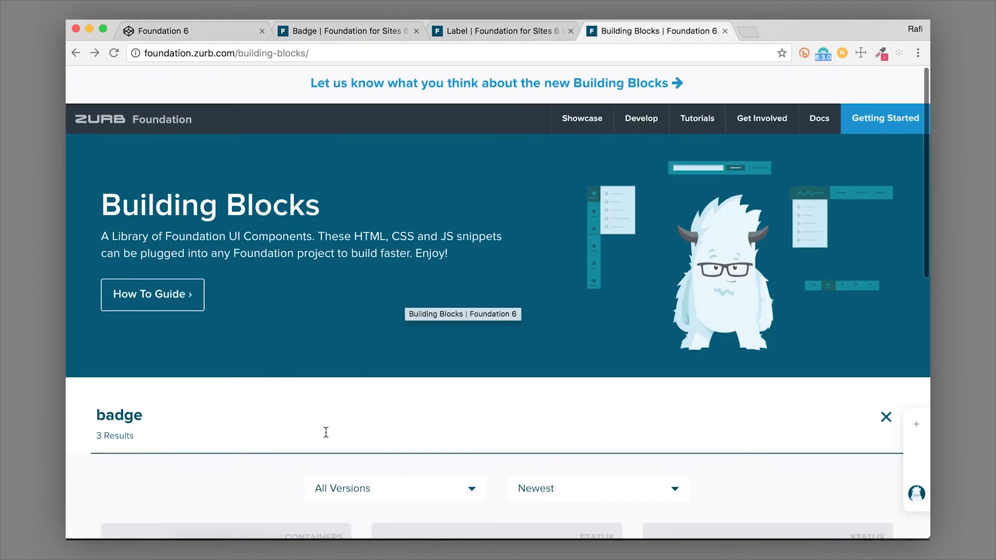
# - Browse the three badge cards in Building Blocks and return to the Badge docs
pyautogui.scroll(-3)
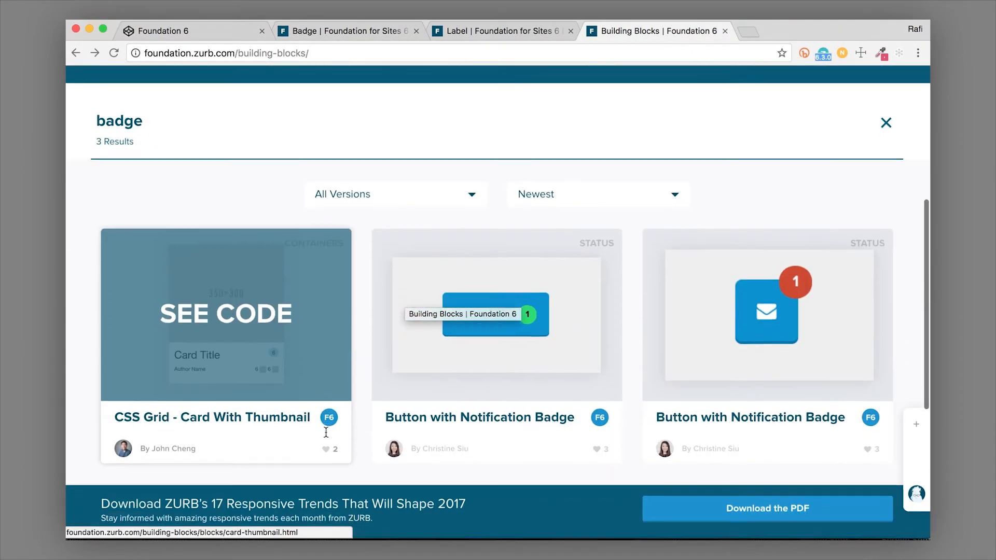
pyautogui.scroll(3)
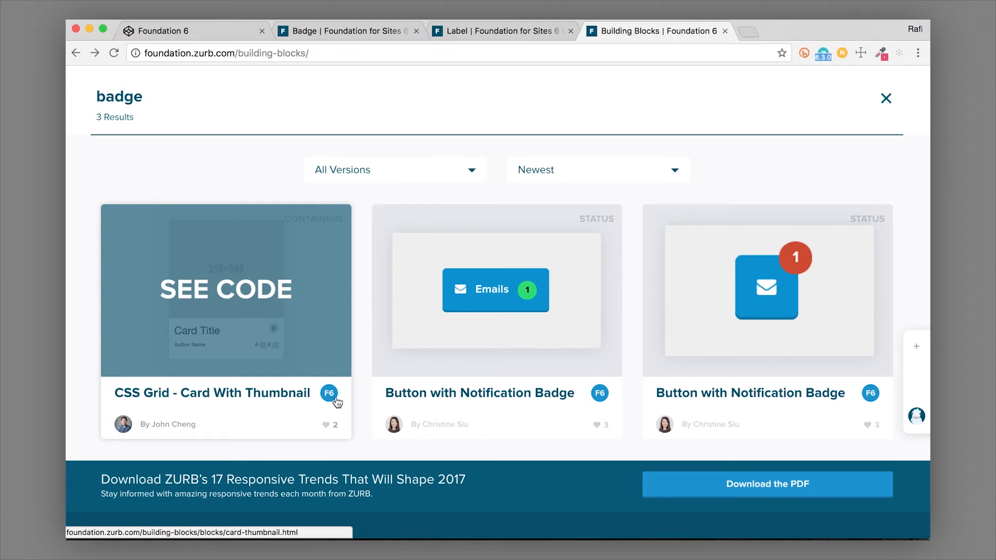
pyautogui.moveTo(359, 398)
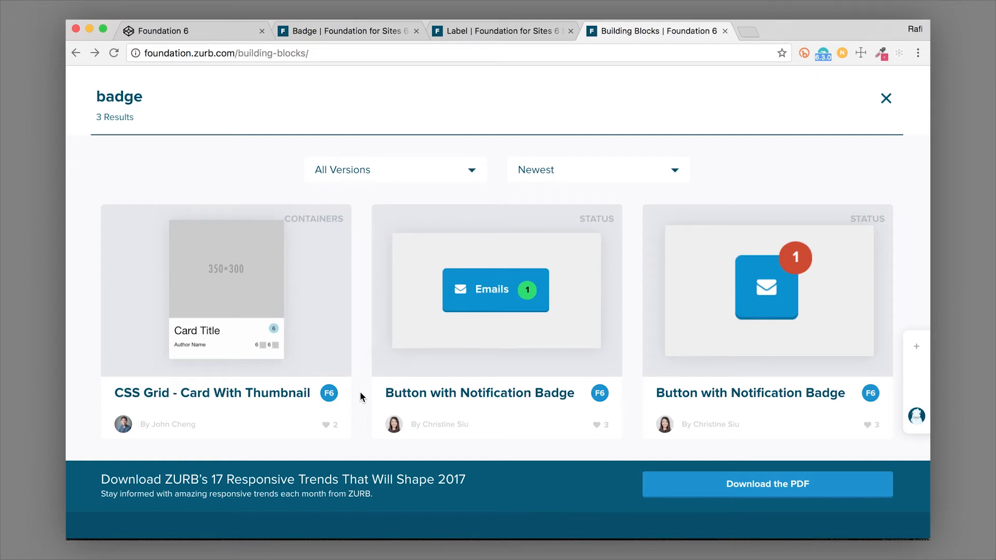
pyautogui.moveTo(630, 462)
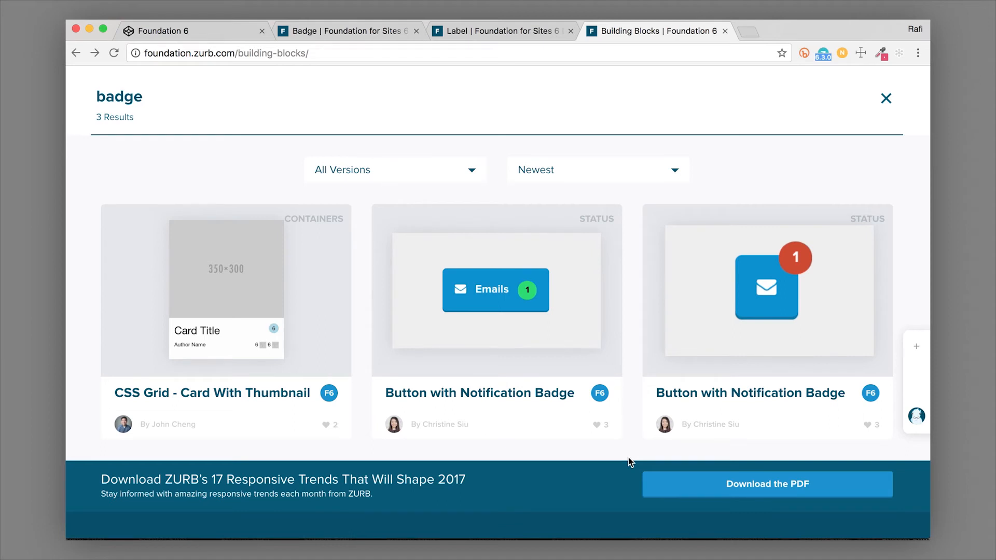
pyautogui.moveTo(638, 203)
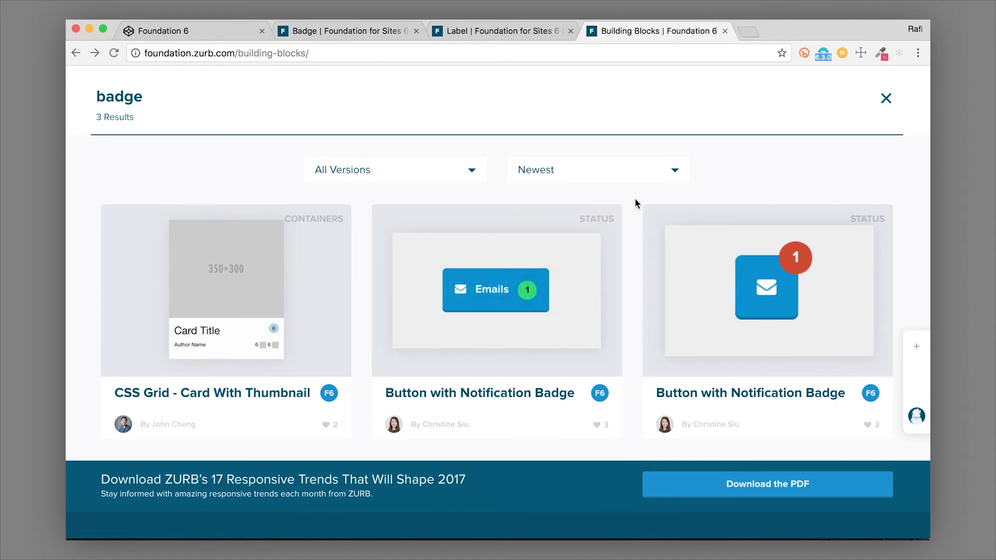
pyautogui.scroll(3)
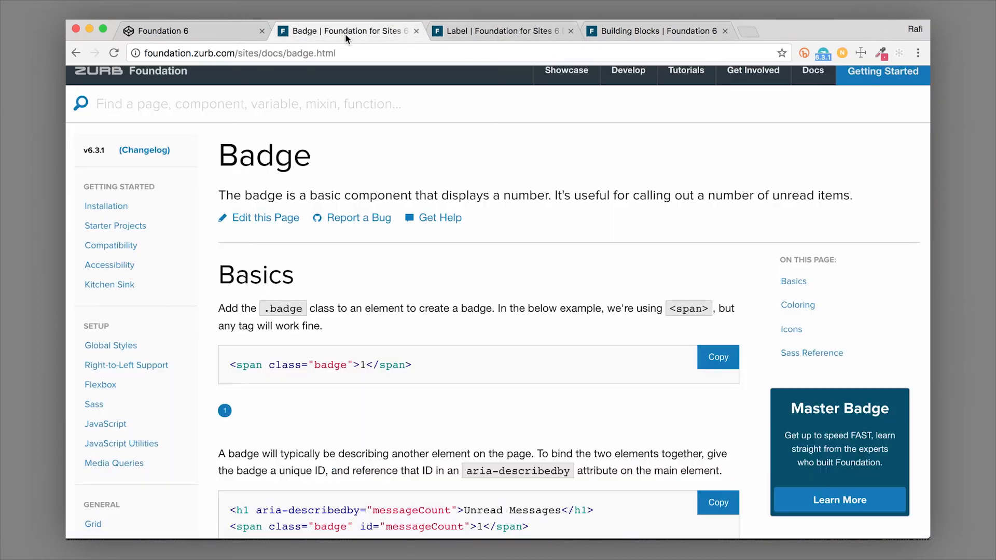
pyautogui.moveTo(416, 370)
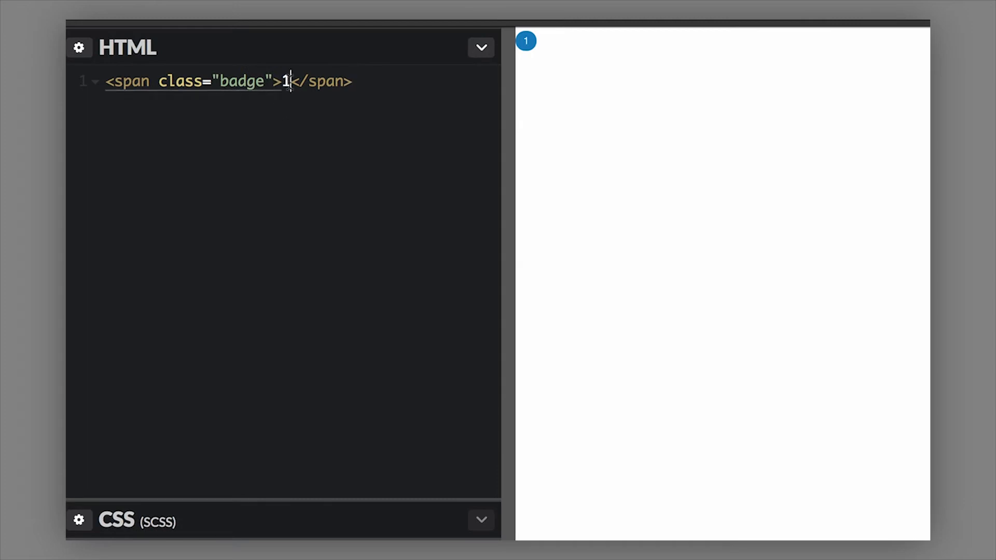
# - Lengthen the badge number to 1256778, stretching the badge into an oval
pyautogui.write('2')
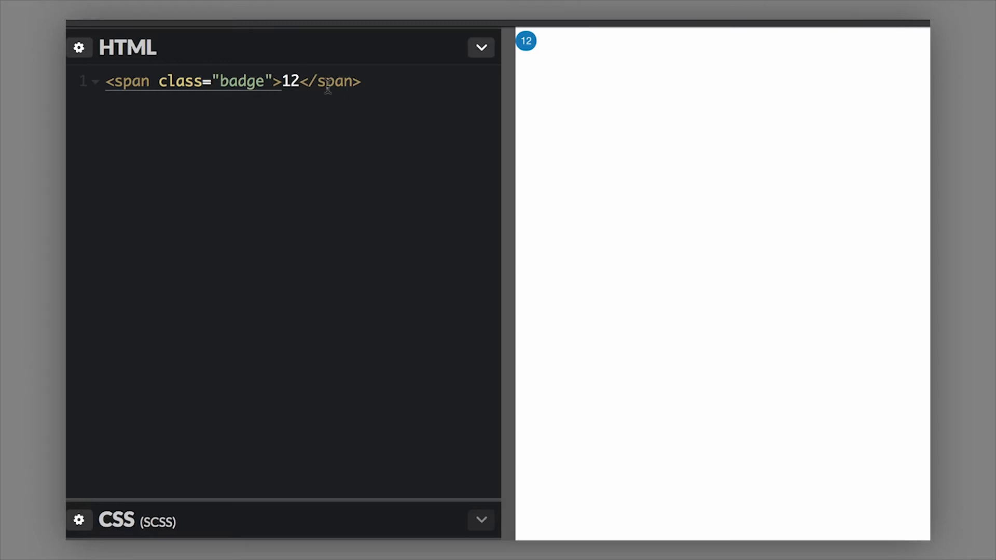
pyautogui.click(302, 81)
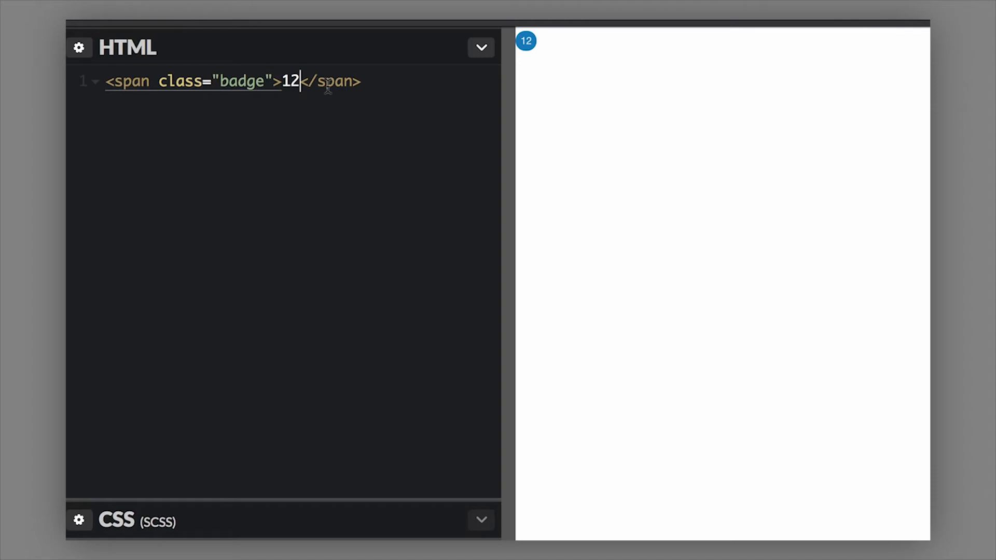
pyautogui.write('56')
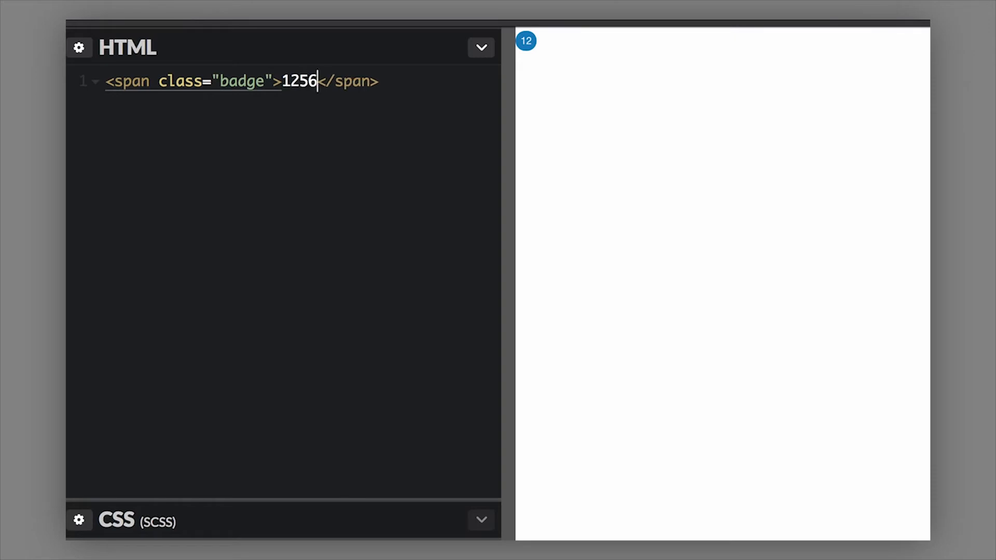
pyautogui.write('778')
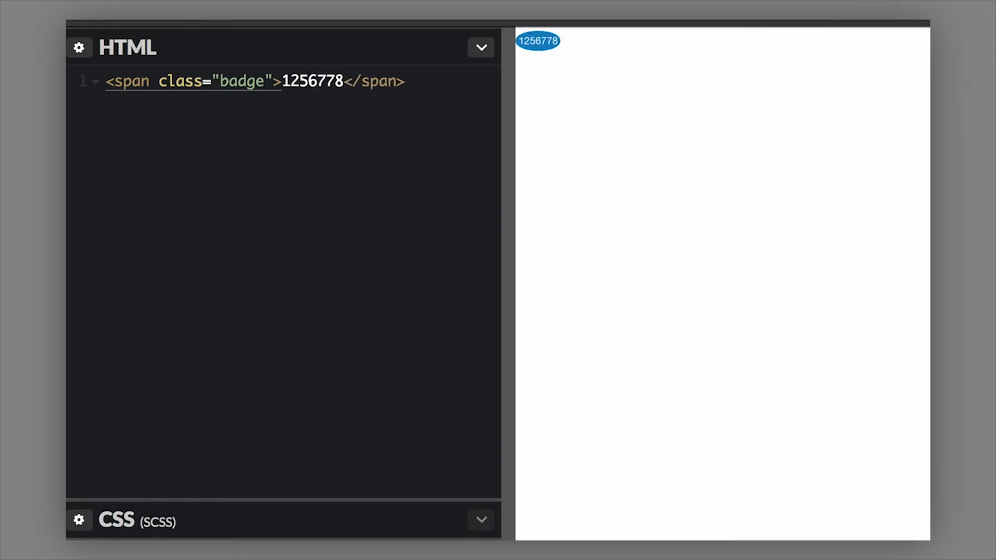
# - Backspace digits off the end of the long badge number to shorten it
pyautogui.click(342, 81)
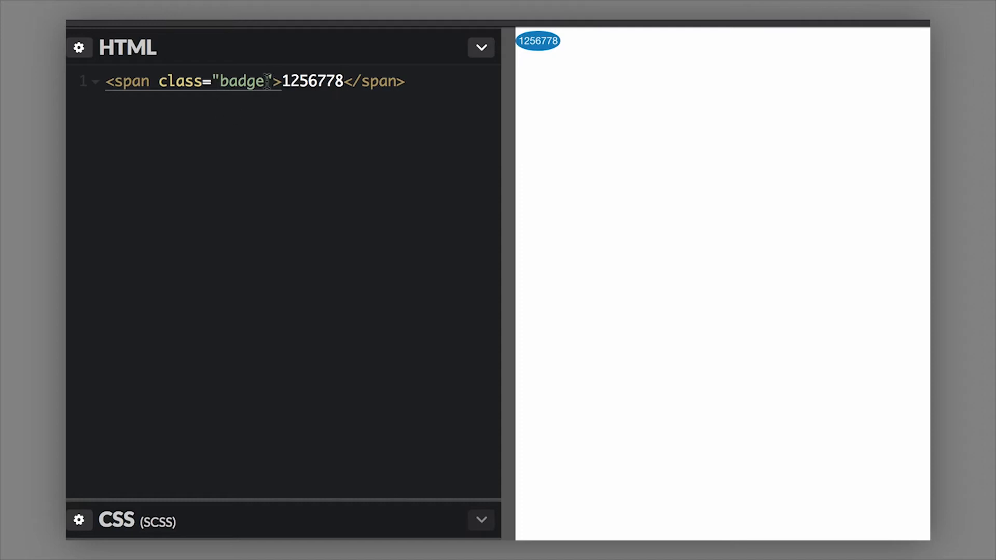
pyautogui.press('BackSpace')
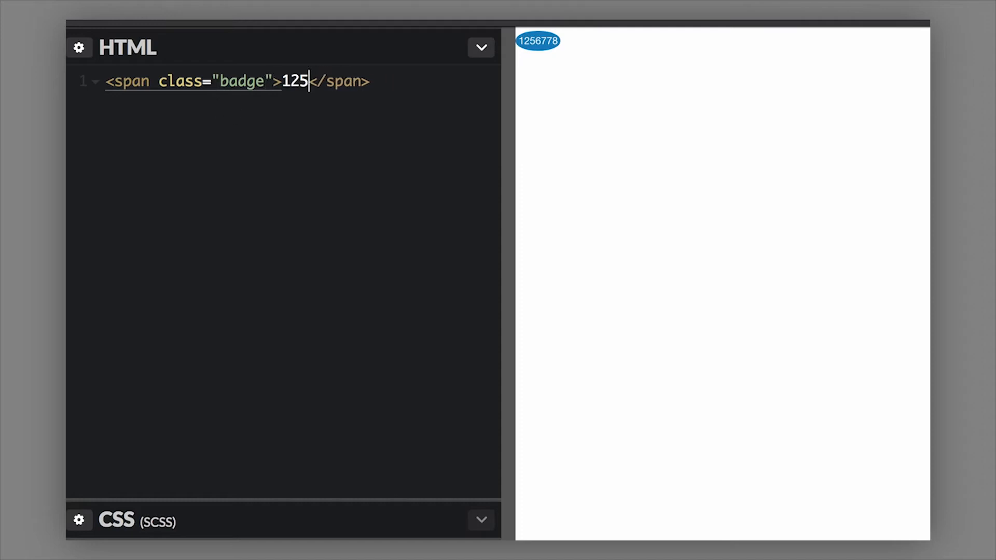
pyautogui.press('Backspace')
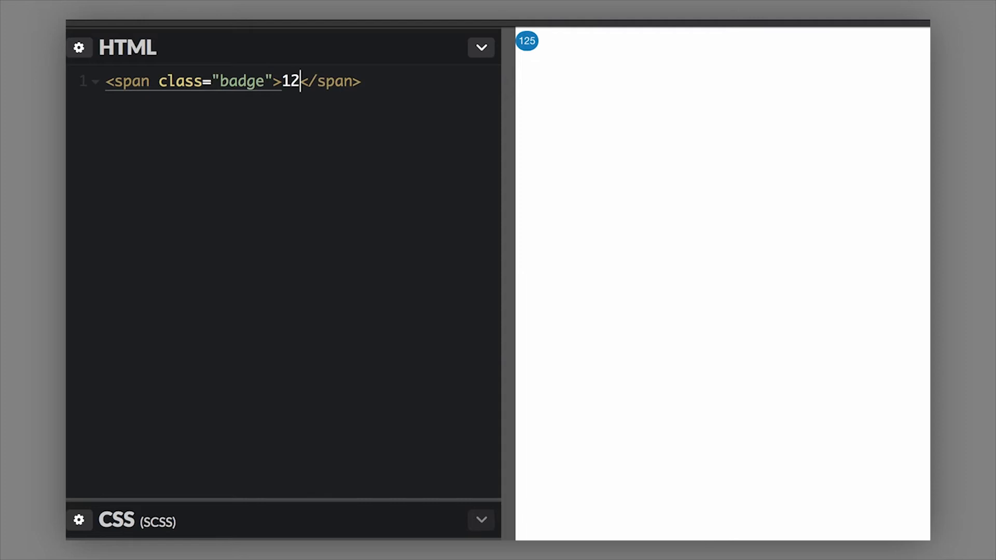
pyautogui.press('Backspace')
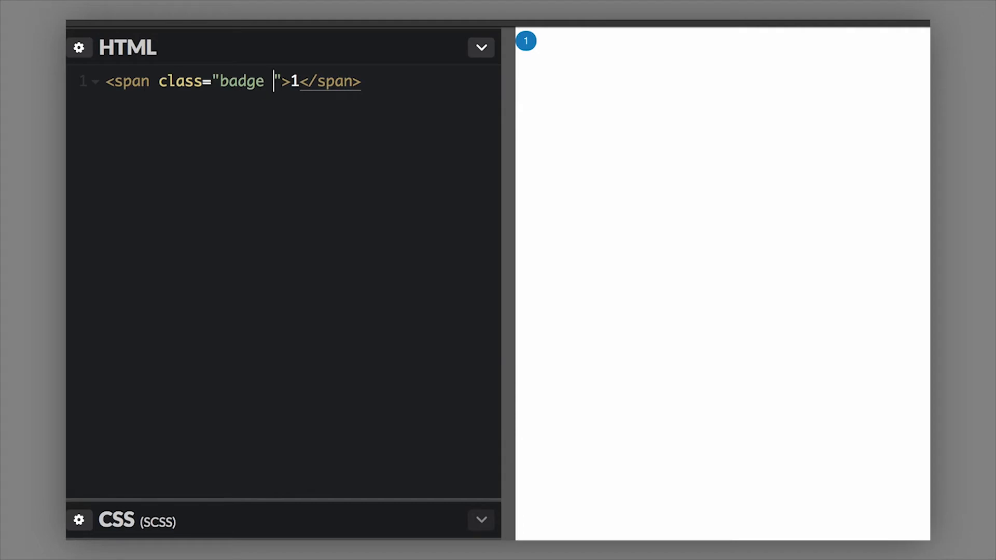
# - Add the 'secondary' class to the badge span, turning the preview badge grey
pyautogui.write('seconda')
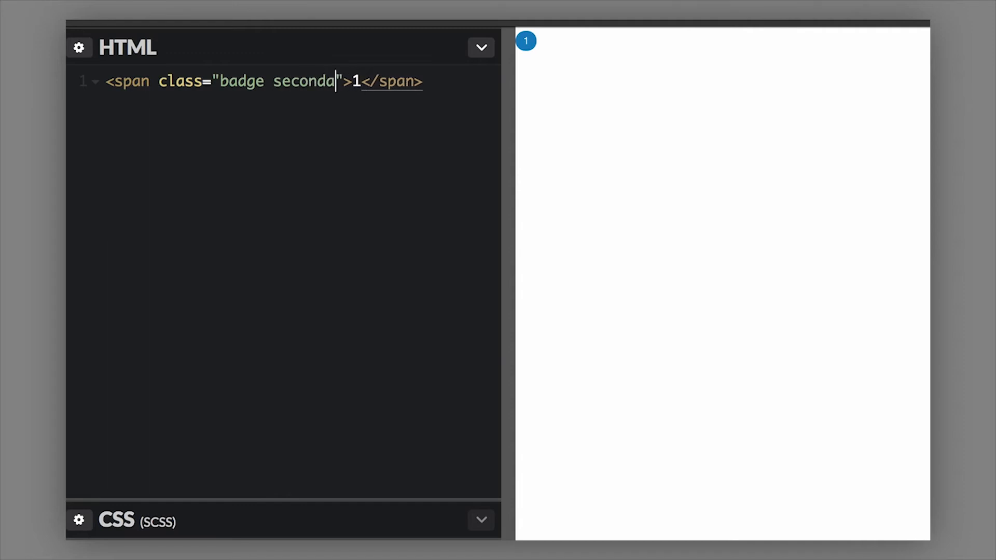
pyautogui.write('ry')
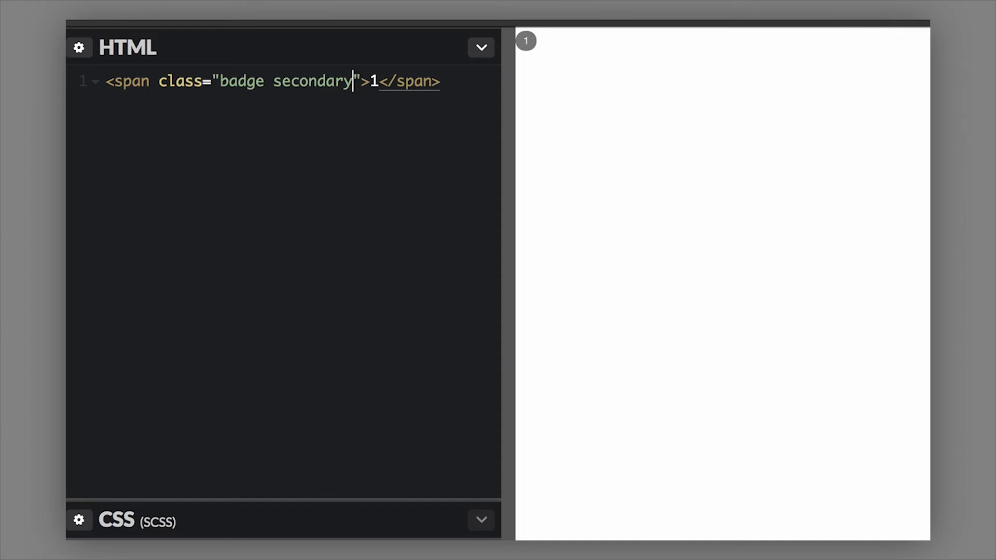
pyautogui.moveTo(255, 487)
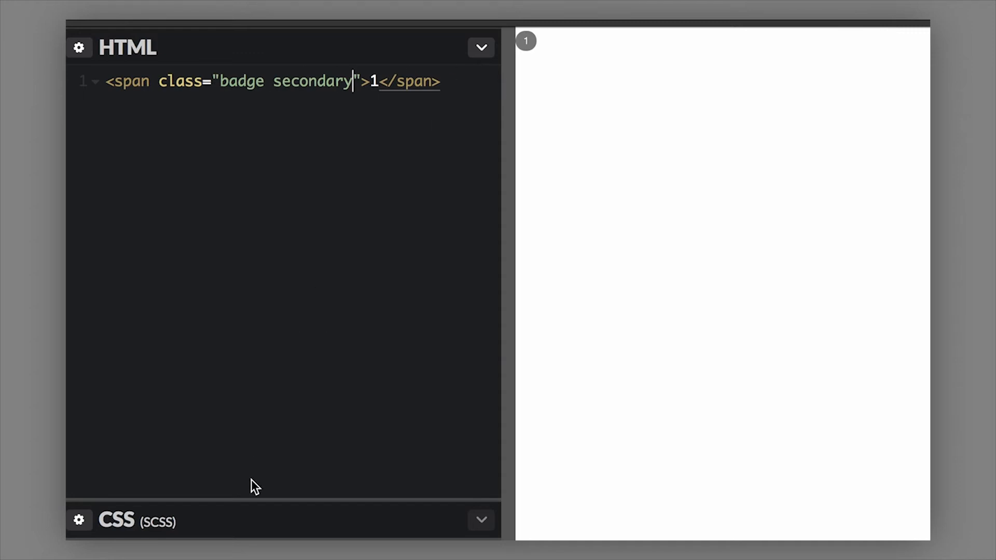
pyautogui.moveTo(248, 500)
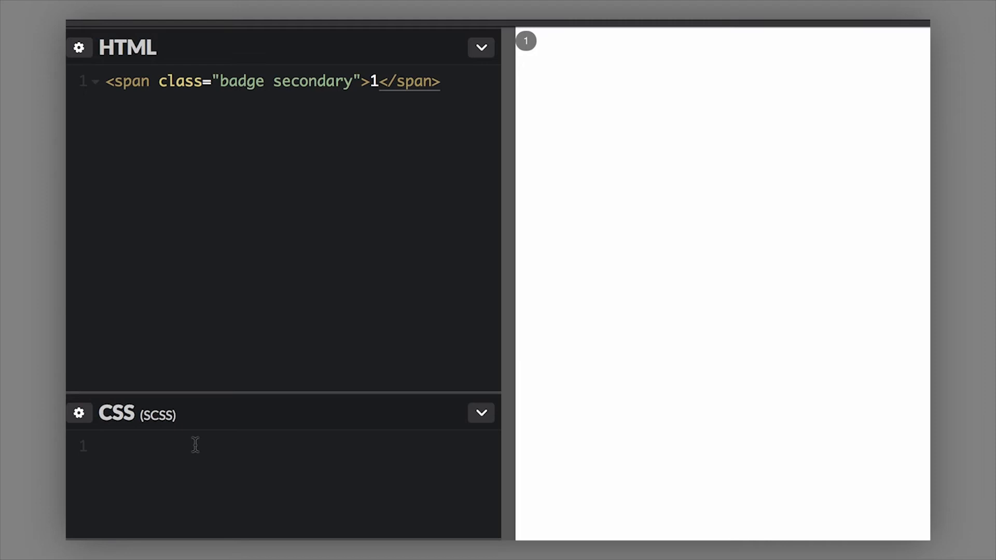
# - Add a .badge { font-size: 2rem; } SCSS rule and collapse the CSS panel
pyautogui.write('.ba')
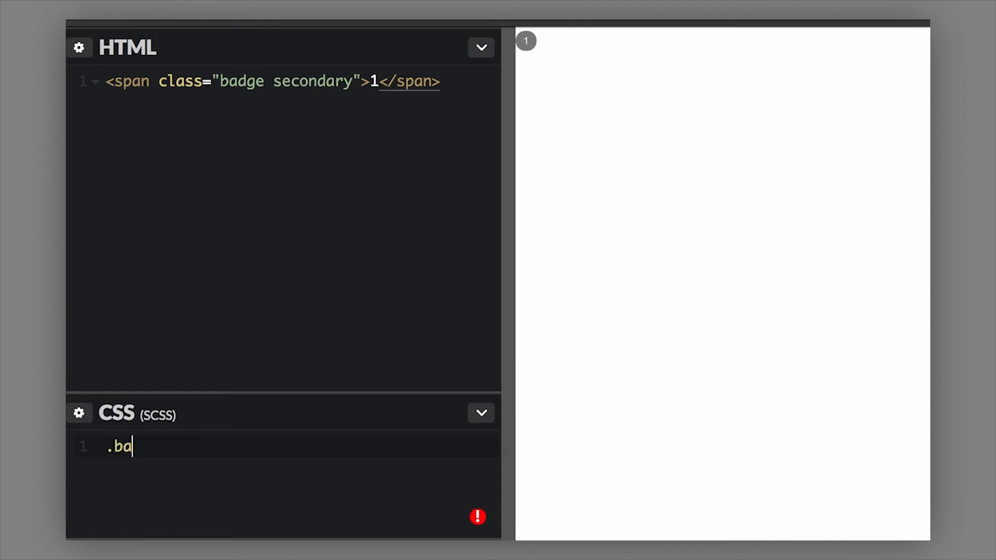
pyautogui.write('dge')
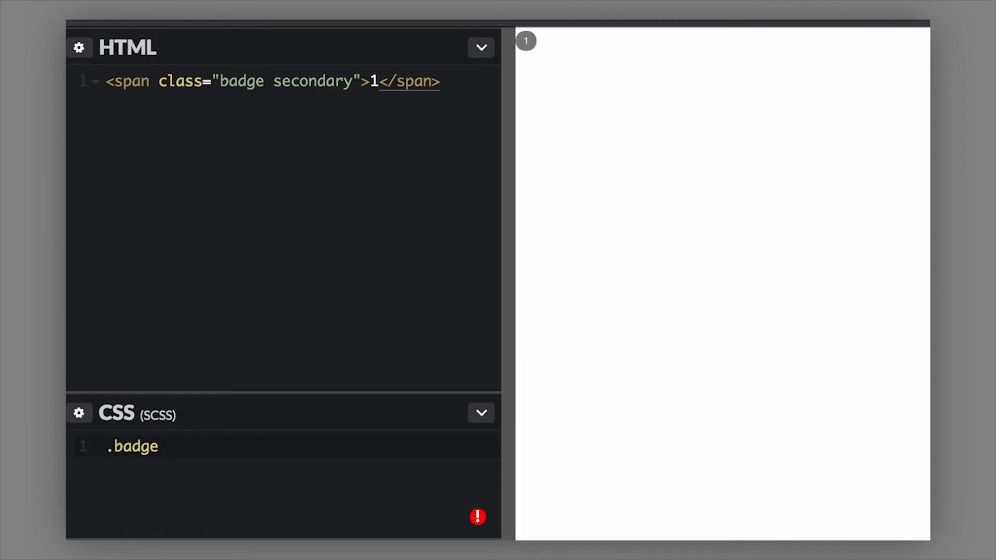
pyautogui.write('{')
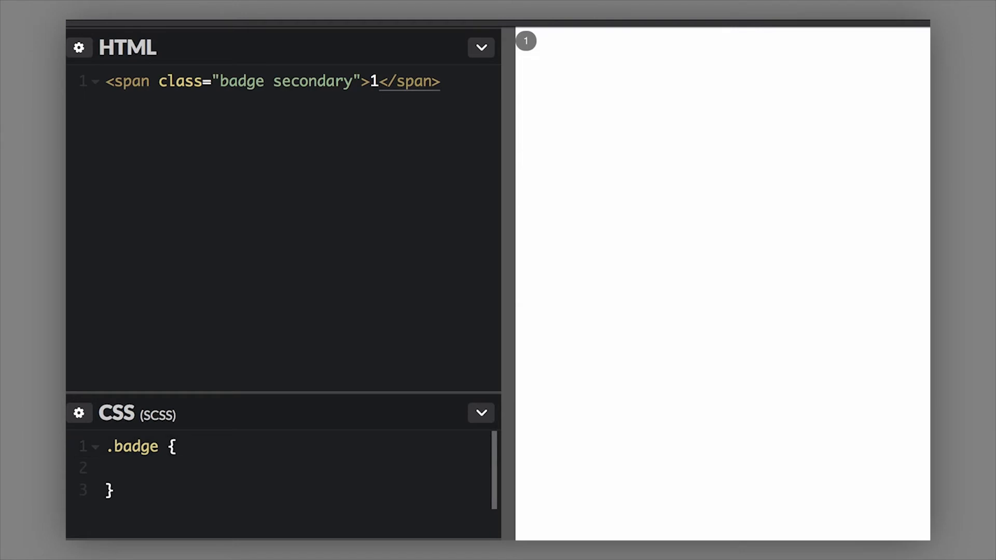
pyautogui.write('font-')
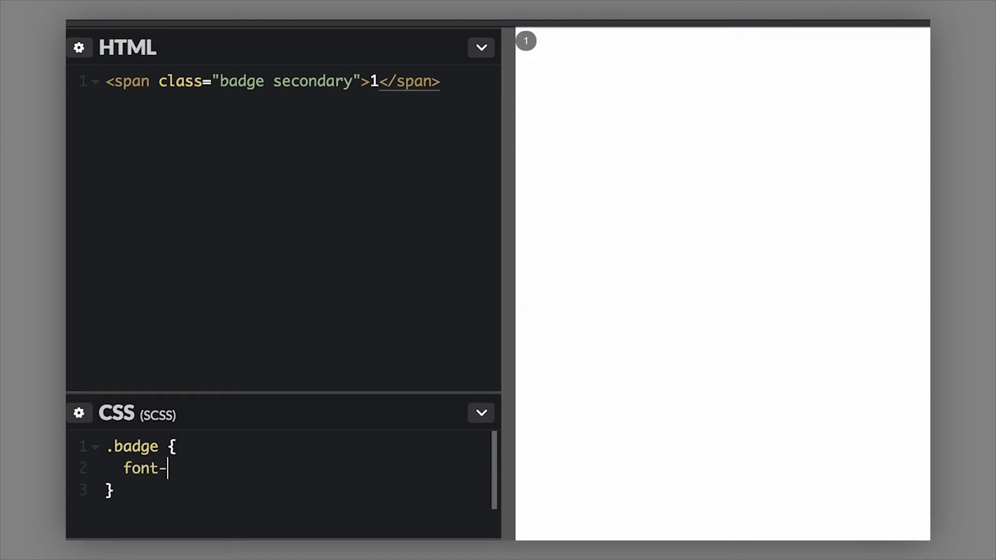
pyautogui.write('size')
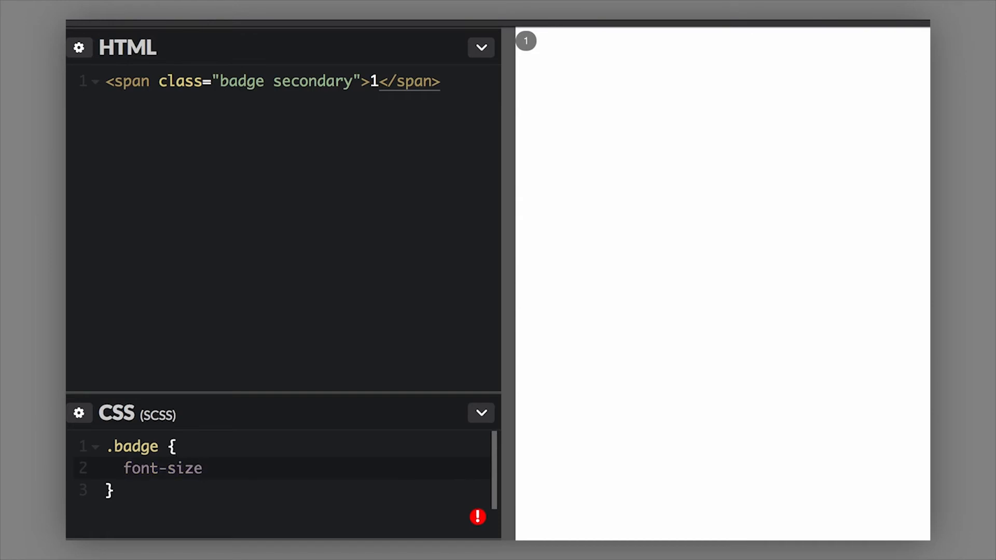
pyautogui.write(':')
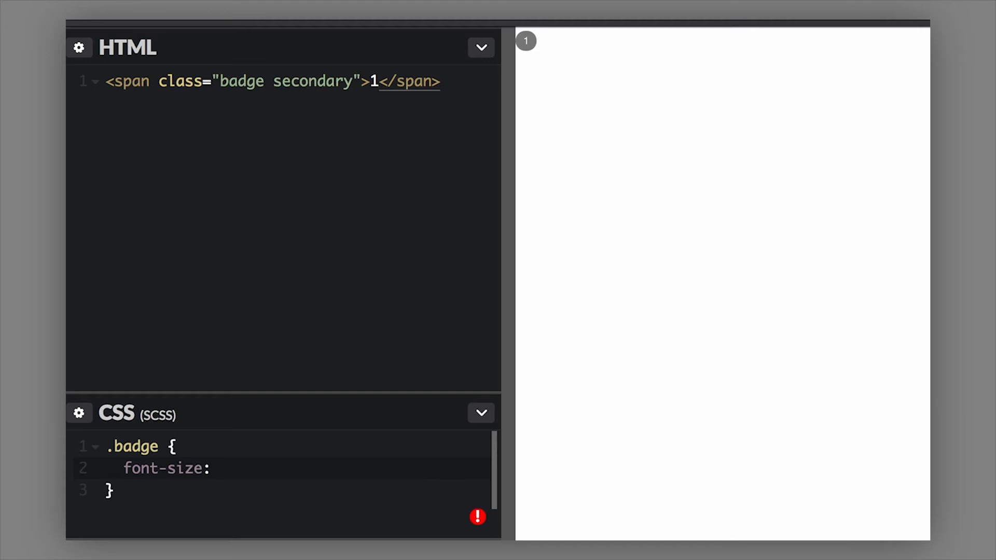
pyautogui.write('2re')
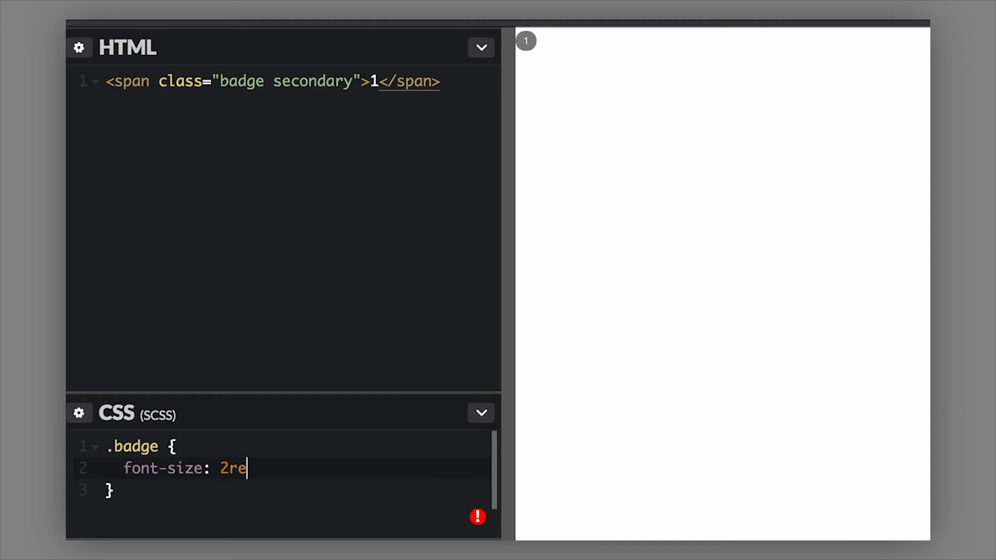
pyautogui.write('m;')
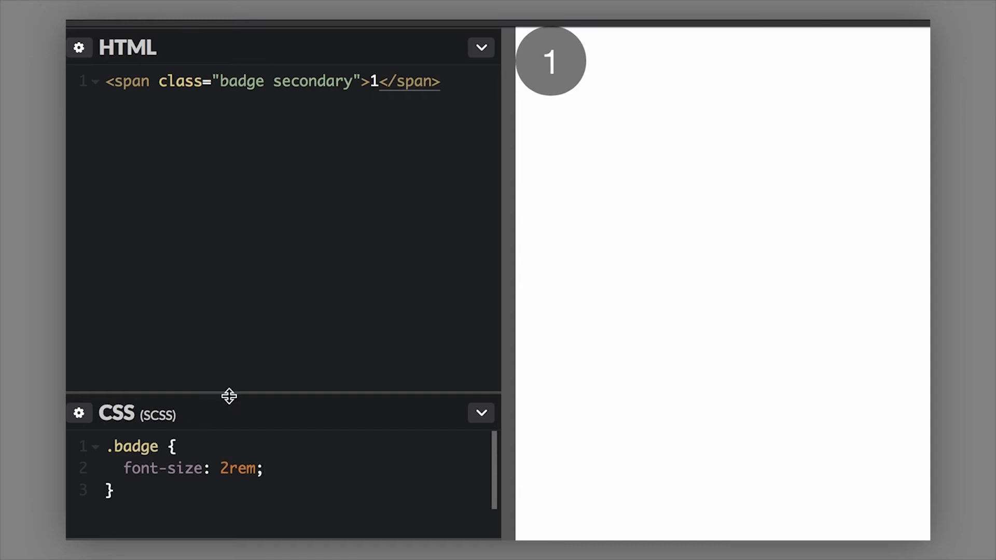
pyautogui.click(481, 413)
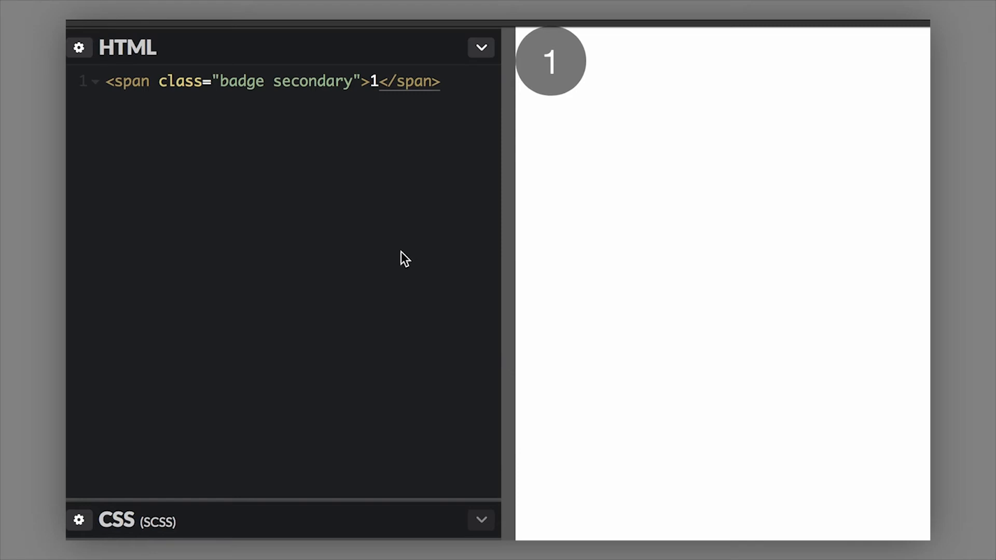
pyautogui.moveTo(512, 102)
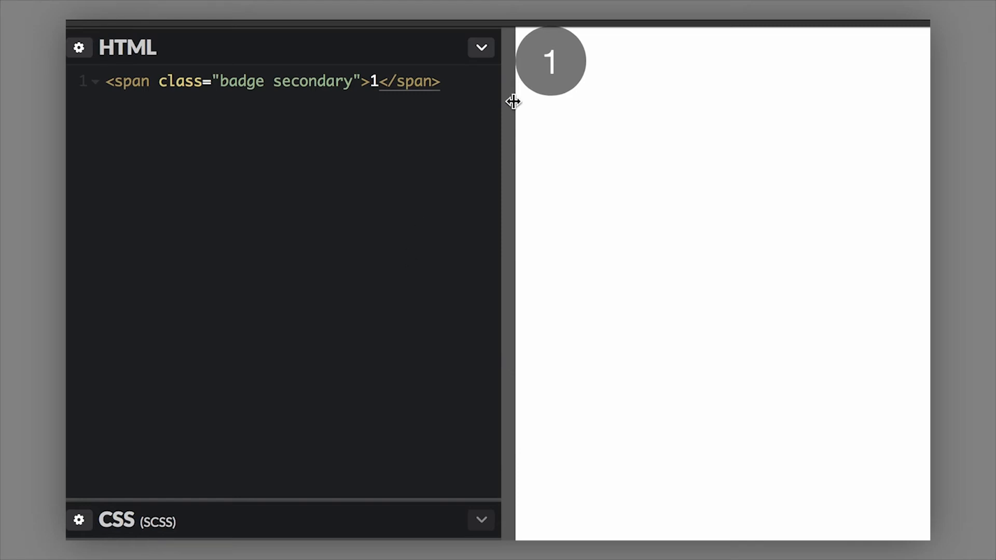
pyautogui.moveTo(557, 72)
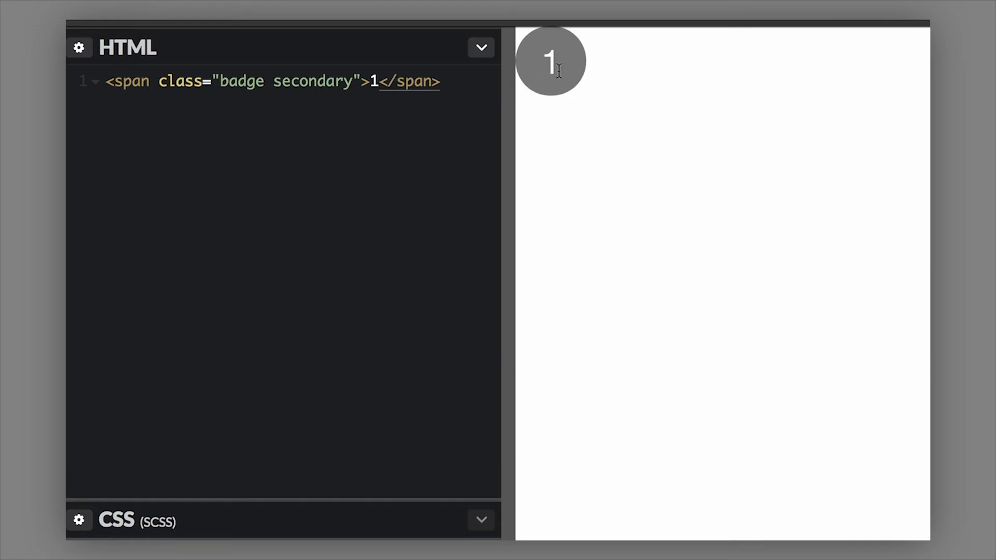
pyautogui.moveTo(506, 105)
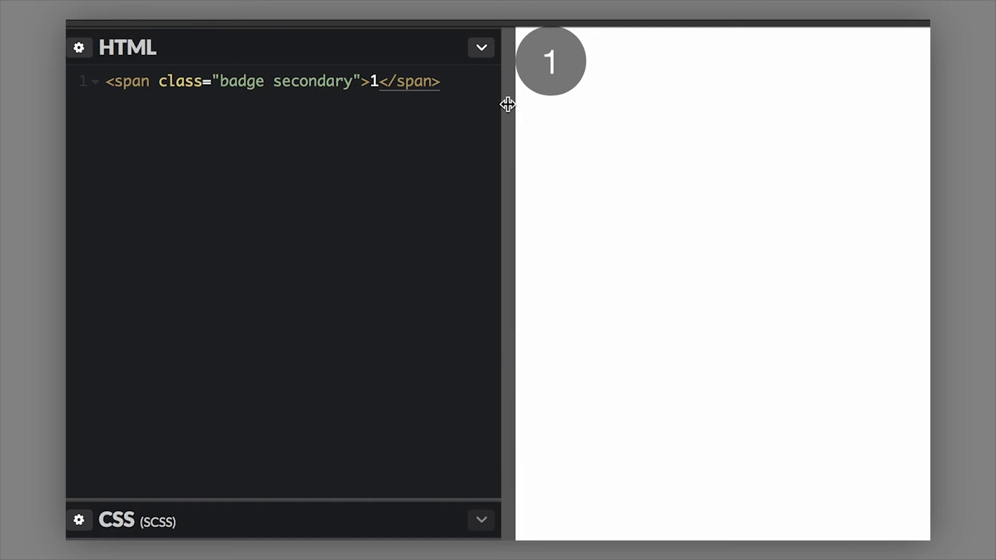
pyautogui.moveTo(430, 125)
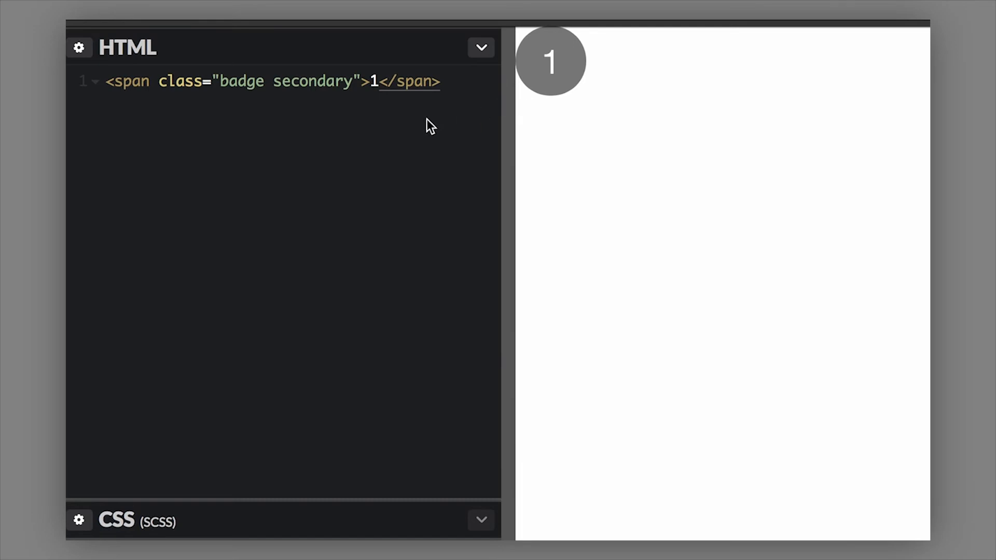
pyautogui.moveTo(324, 301)
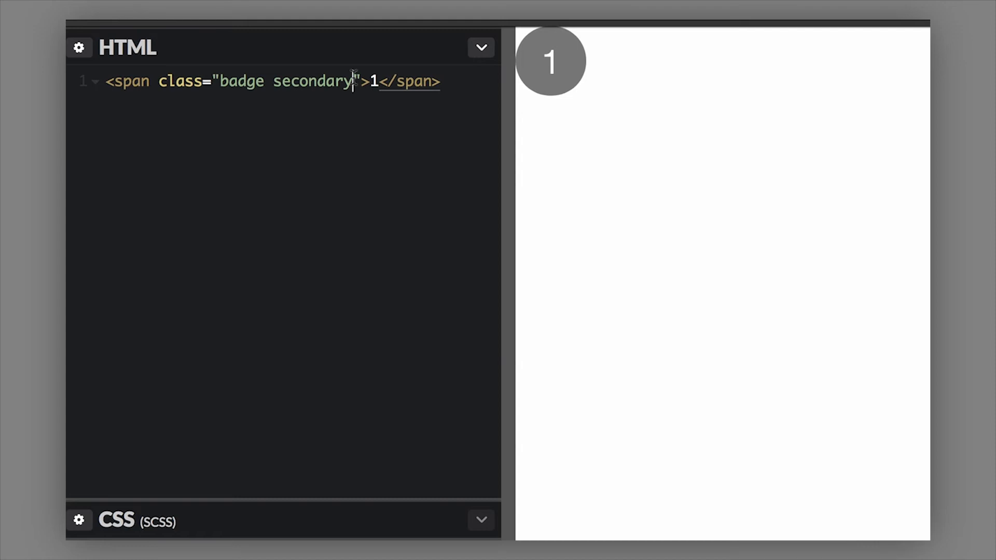
# - Replace the 'secondary' class with 'warning', turning the badge orange
pyautogui.press('Backspace')
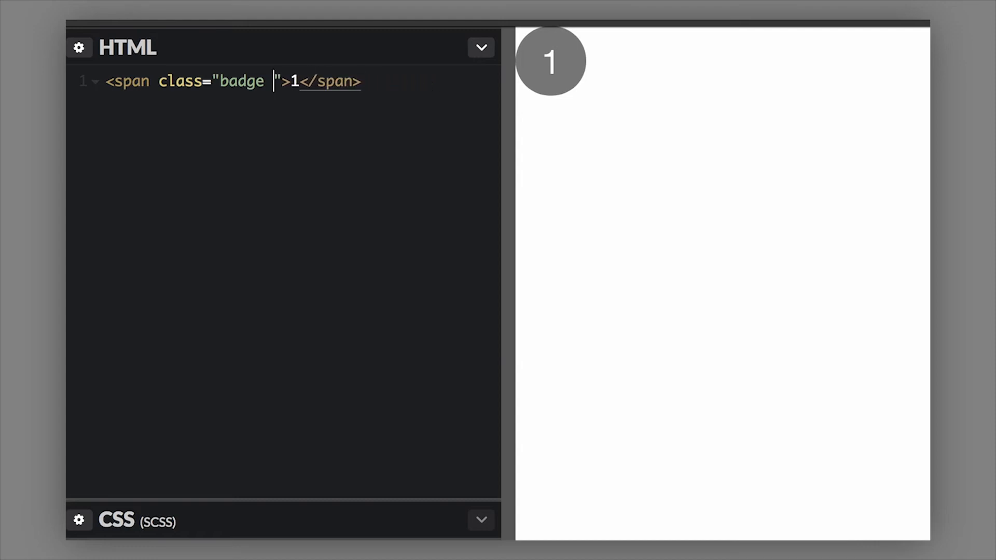
pyautogui.write('alert')
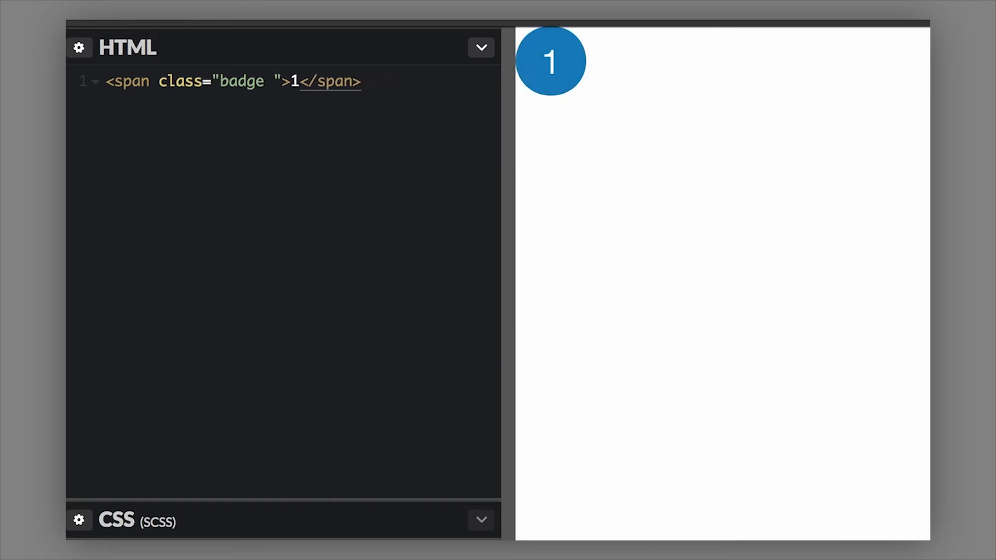
pyautogui.write('w')
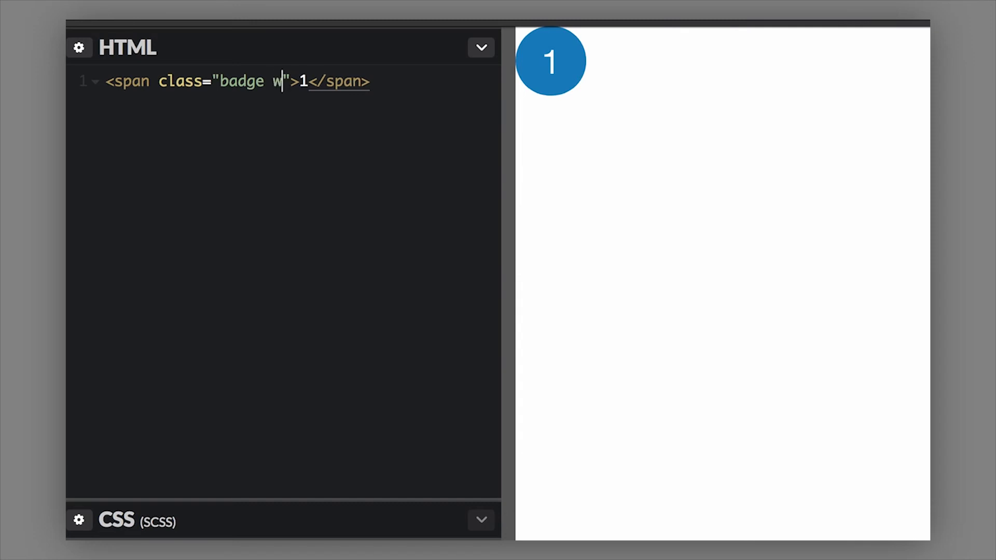
pyautogui.write('arning')
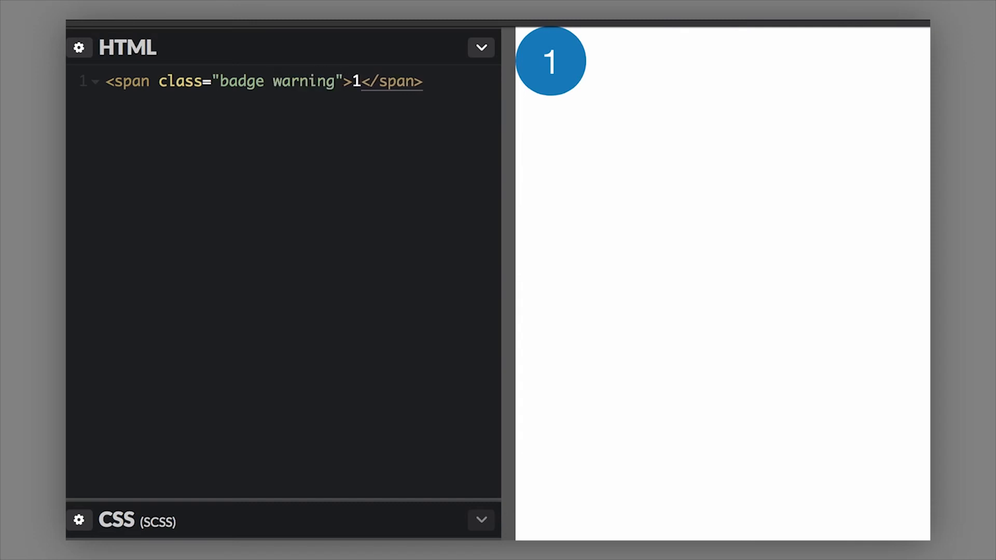
# - Swap the 'warning' class for 'success', making the badge green
pyautogui.press('Backspace')
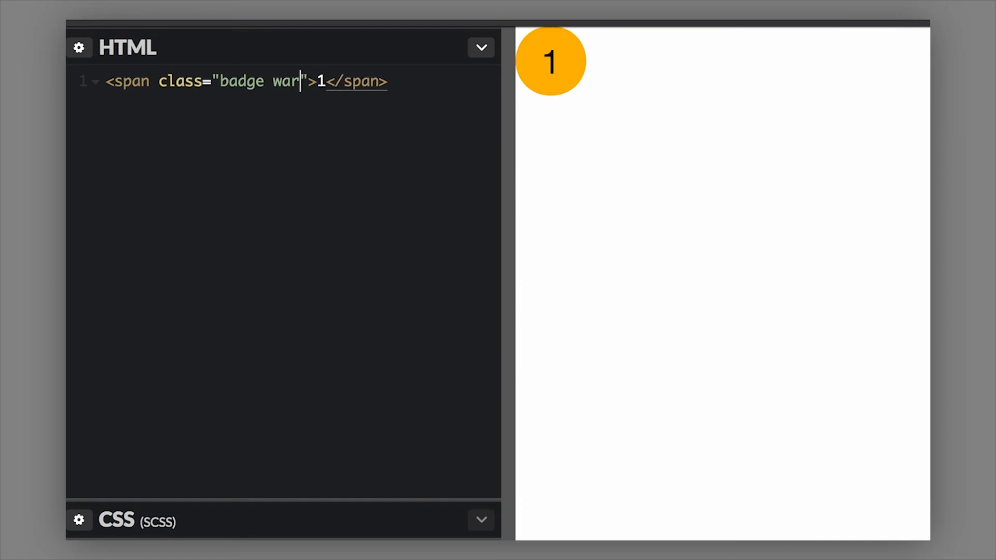
pyautogui.write('succe')
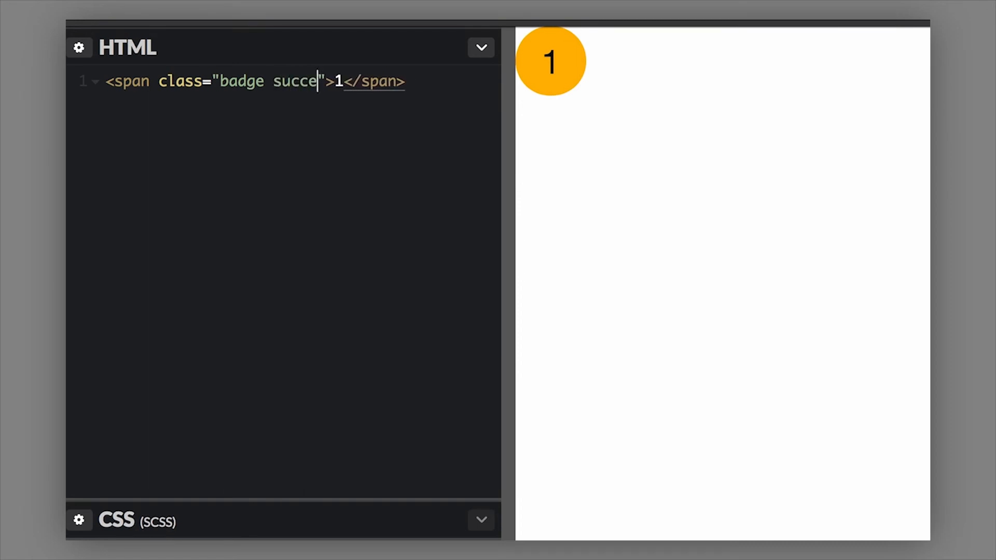
pyautogui.write('ss')
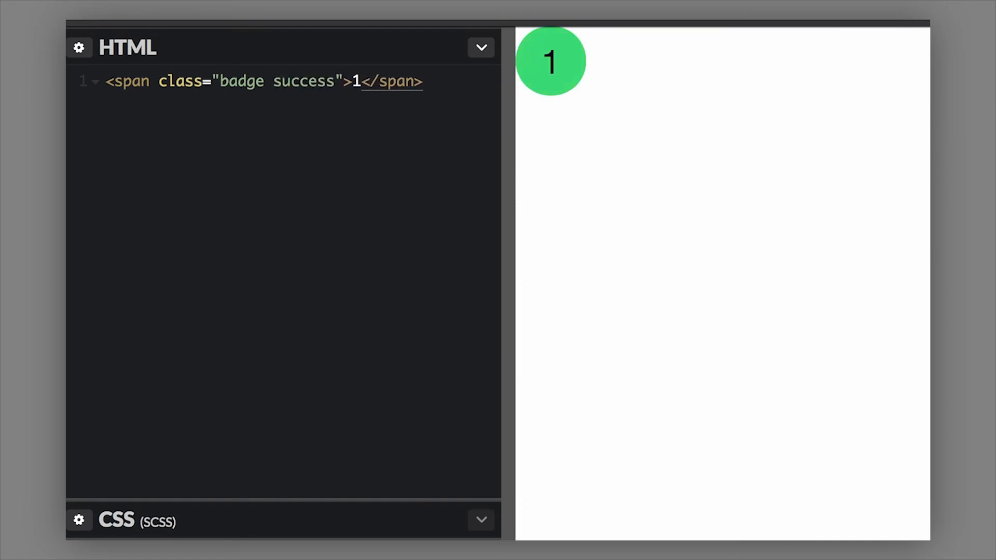
pyautogui.click(337, 82)
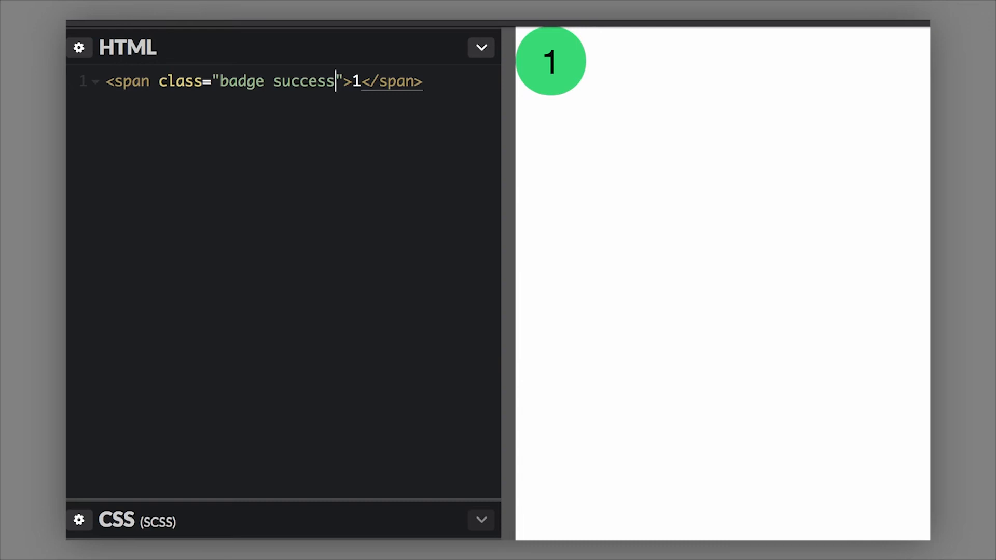
pyautogui.moveTo(263, 84)
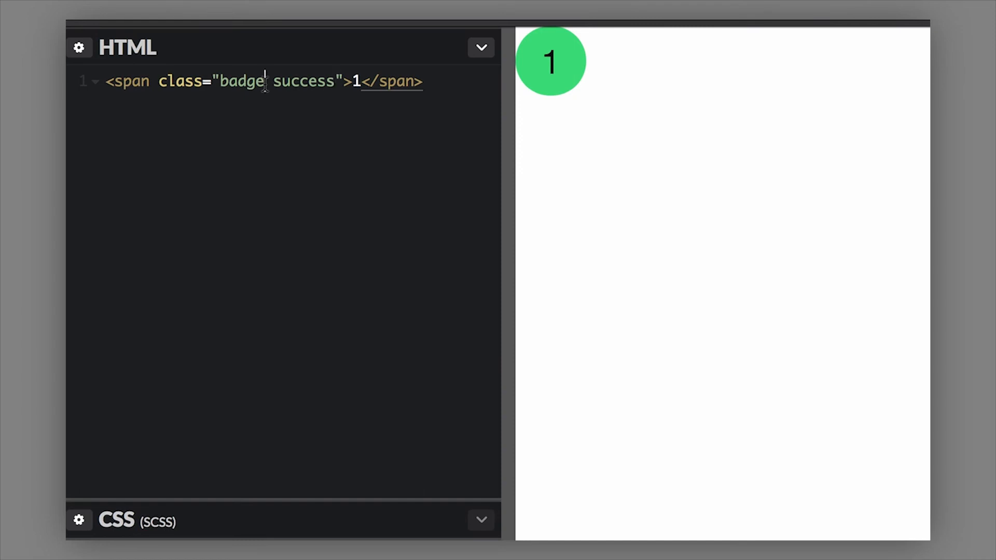
# - Change the span's base class from 'badge' to 'label'
pyautogui.press('Backspace')
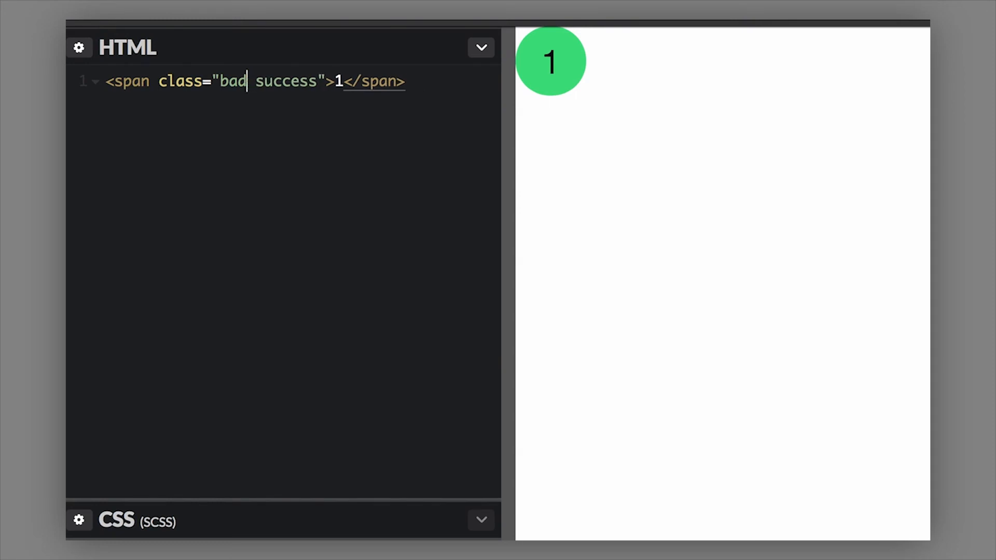
pyautogui.press('Backspace')
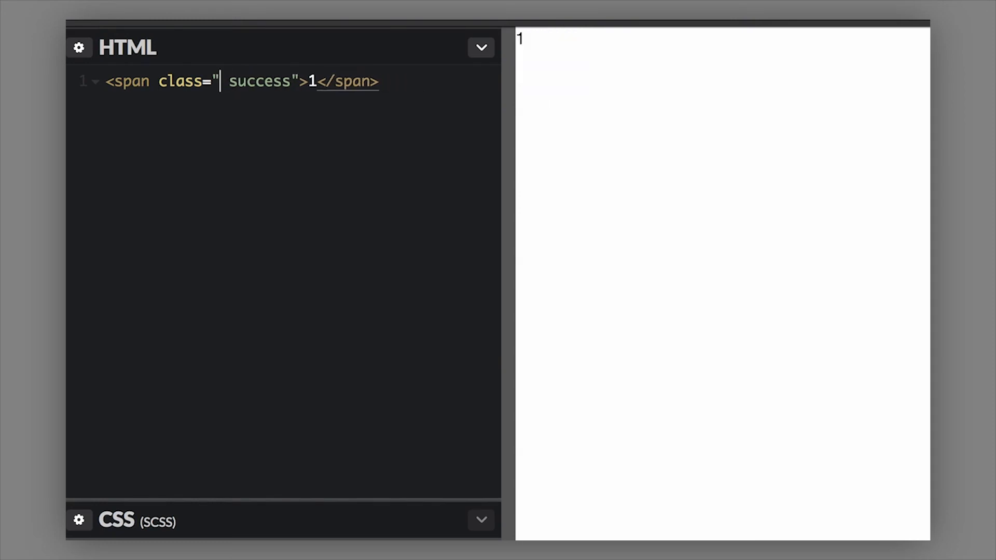
pyautogui.write('lab')
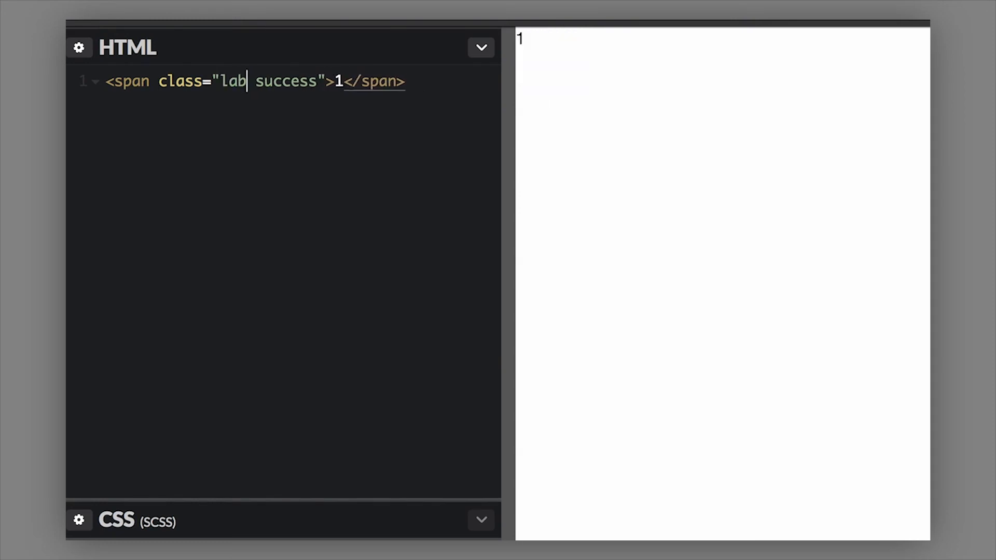
pyautogui.write('el')
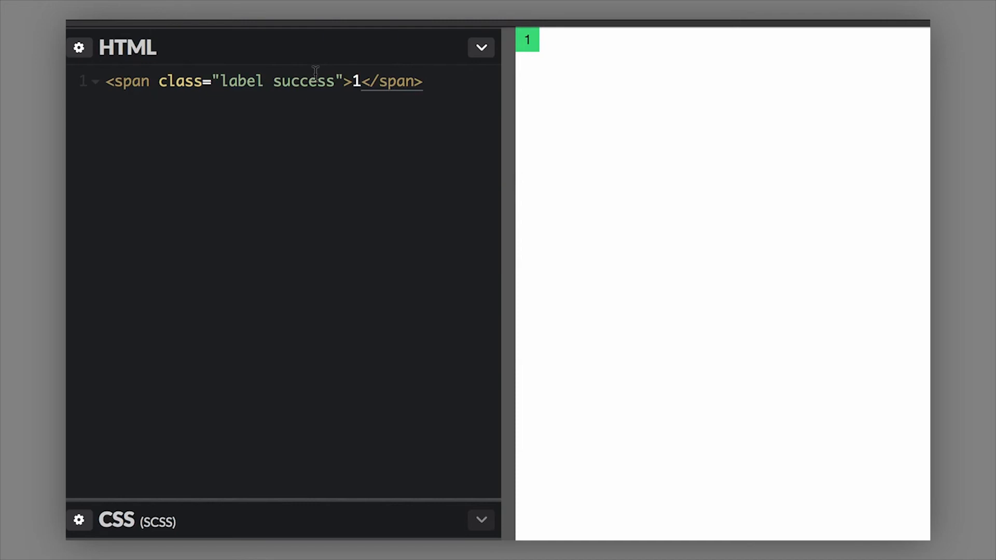
# - Replace 'success' with 'warning', giving a small orange label
pyautogui.click(340, 81)
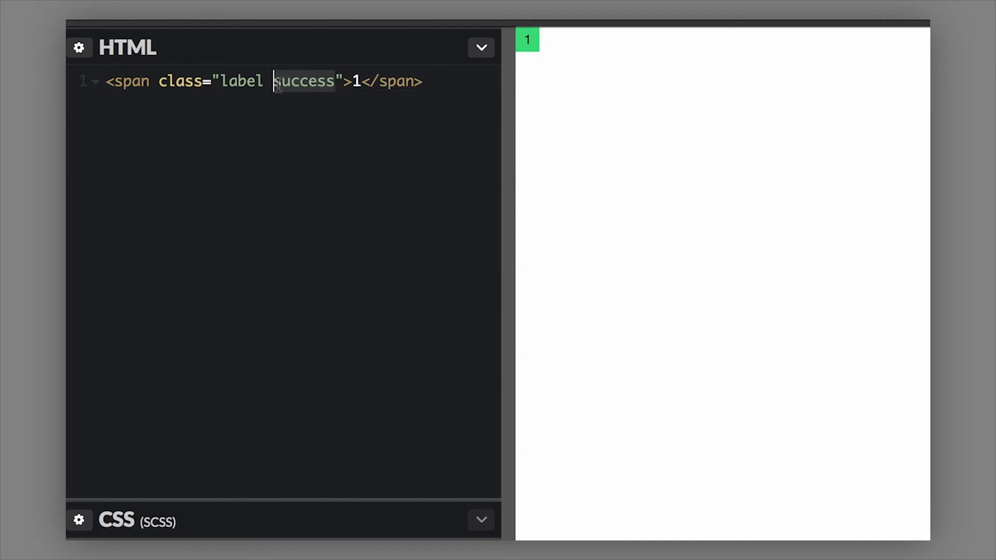
pyautogui.write('alert')
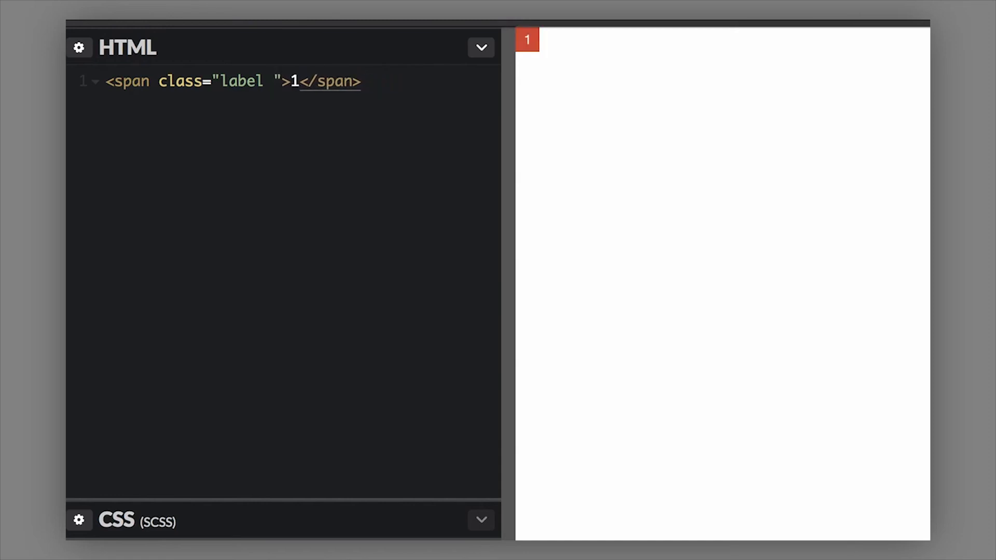
pyautogui.write('warning')
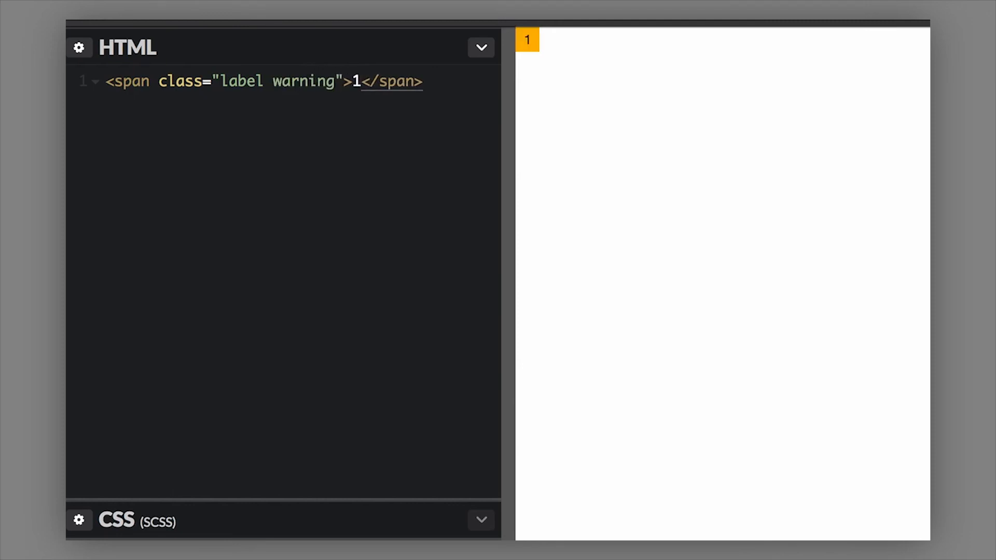
pyautogui.moveTo(240, 504)
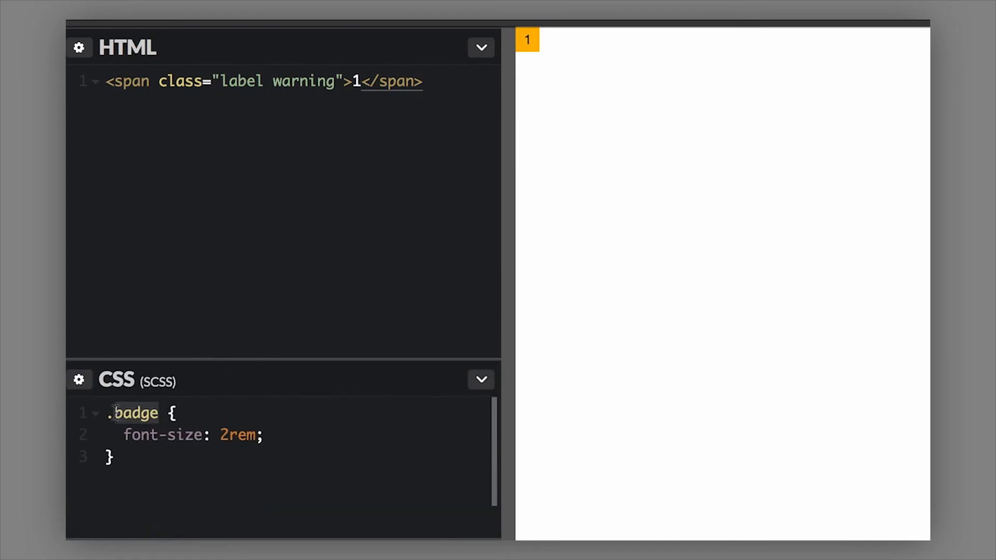
# - Rename the CSS rule to .label and delete the label's text 1
pyautogui.write('label')
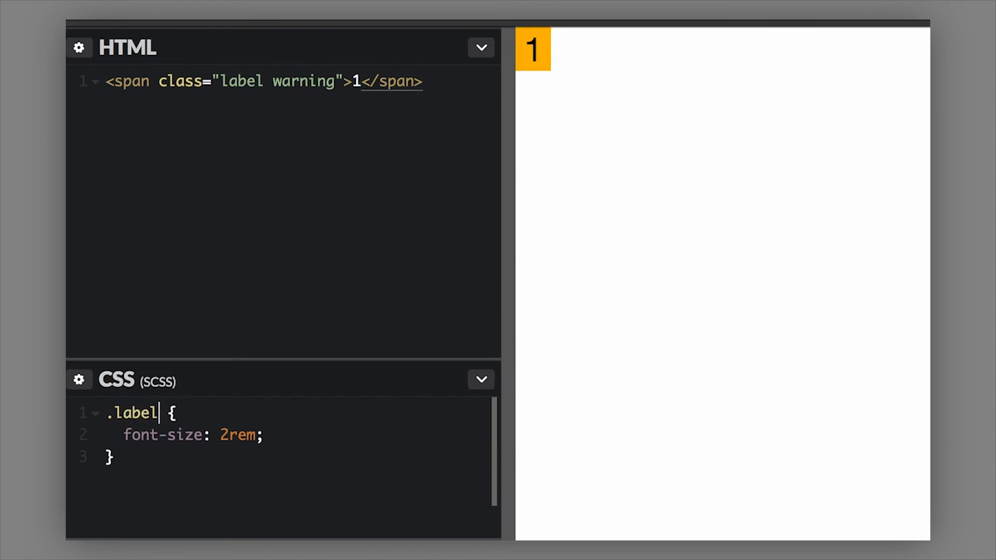
pyautogui.moveTo(337, 124)
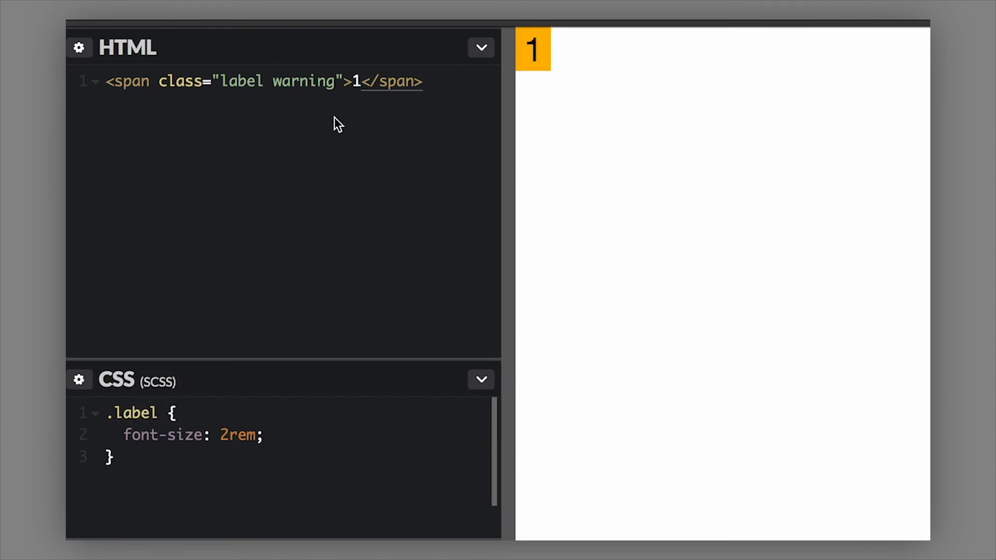
pyautogui.click(359, 81)
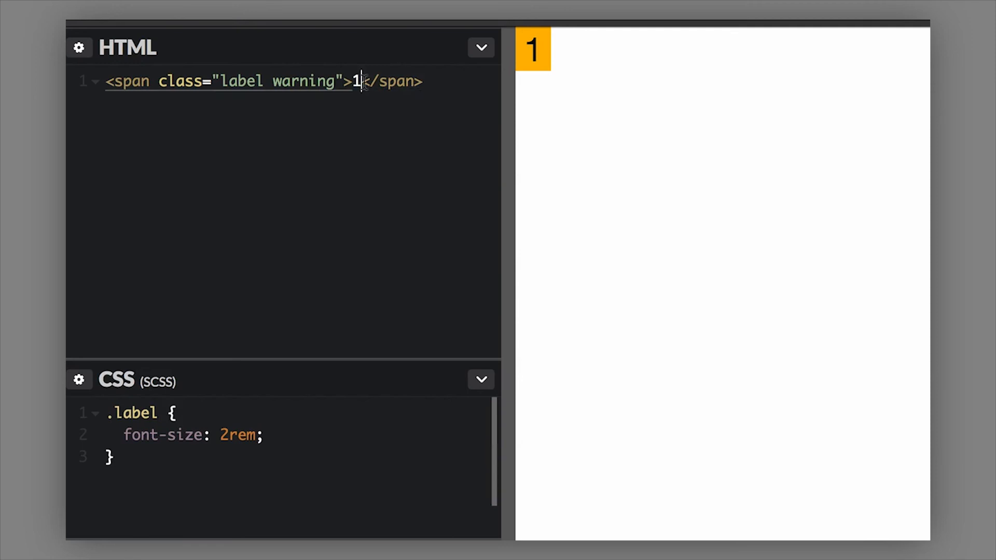
pyautogui.press('Backspace')
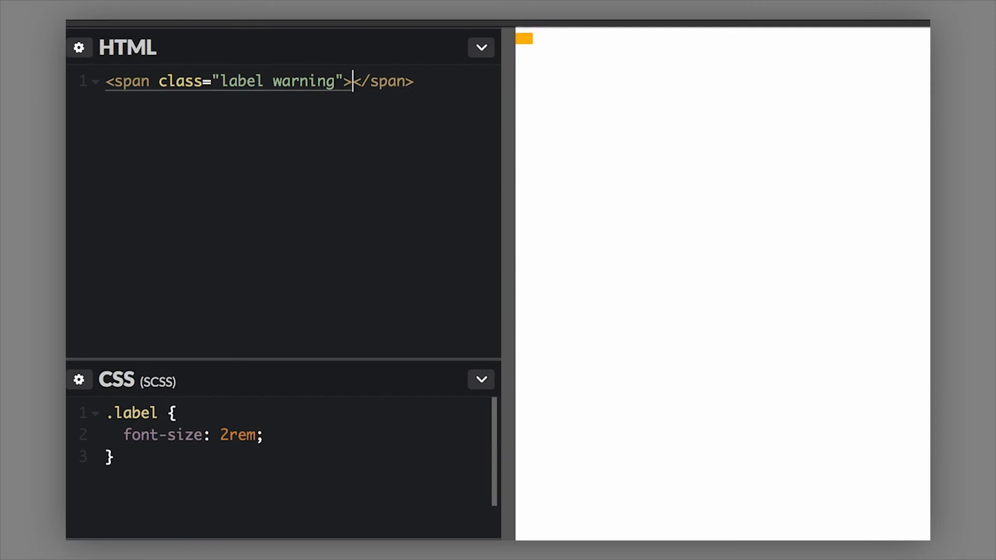
# - Type 'New component' as the label's text, shown large in the preview
pyautogui.write('New compo')
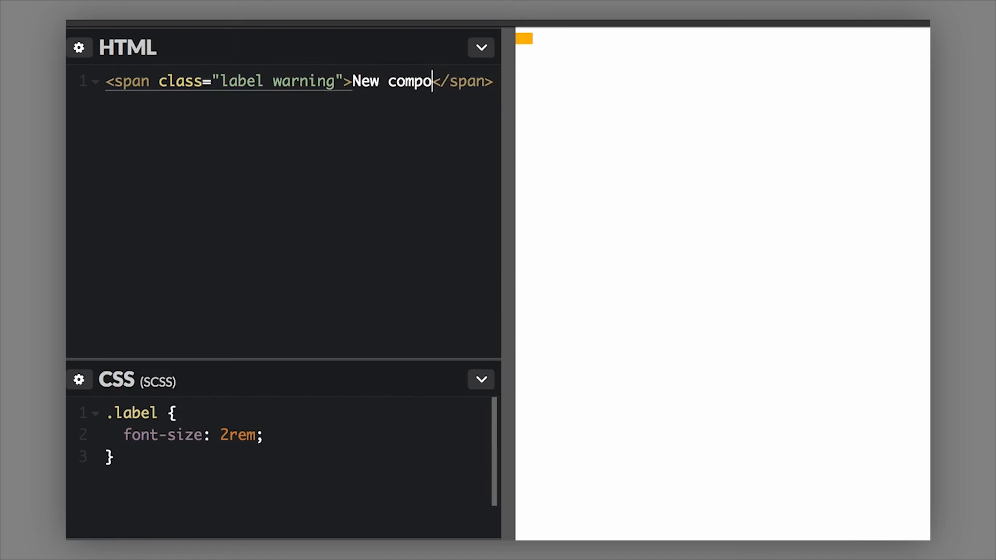
pyautogui.write('nent')
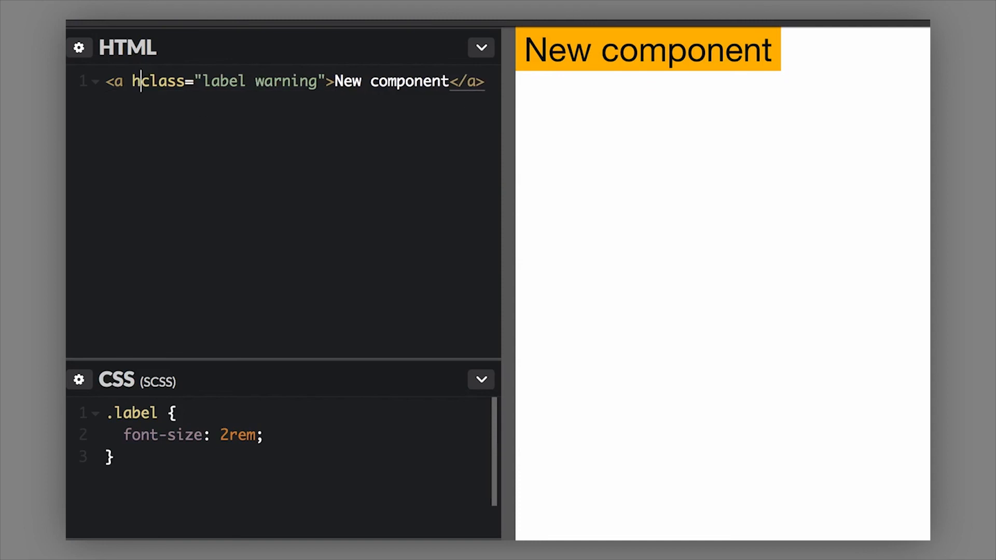
# - Give the anchor an href attribute with the value '#'
pyautogui.write('ref="')
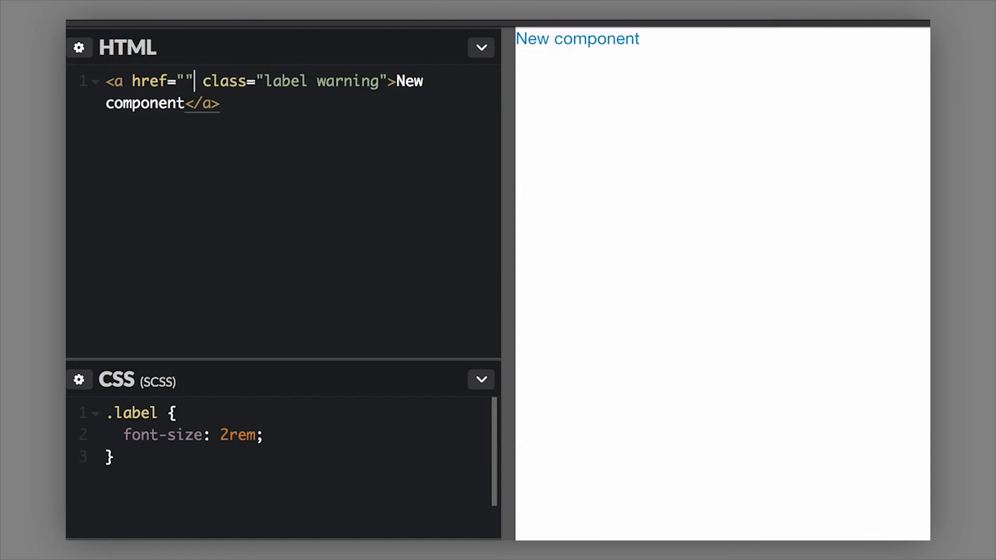
pyautogui.write('#')
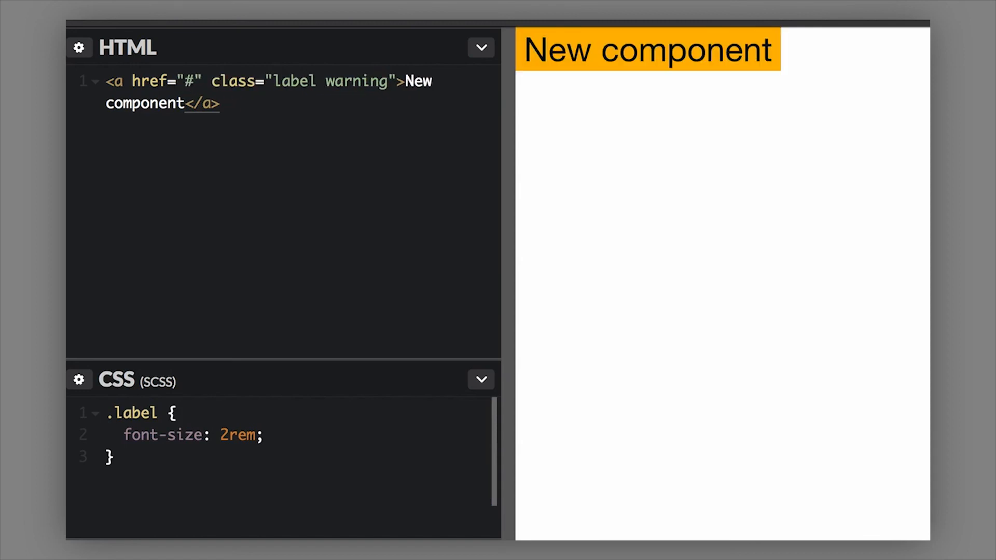
pyautogui.moveTo(583, 56)
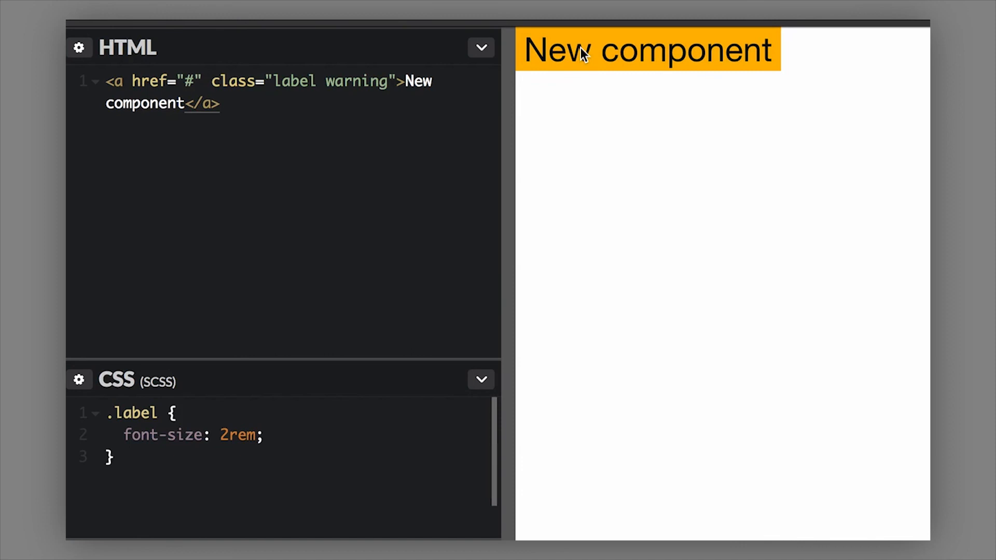
pyautogui.moveTo(423, 108)
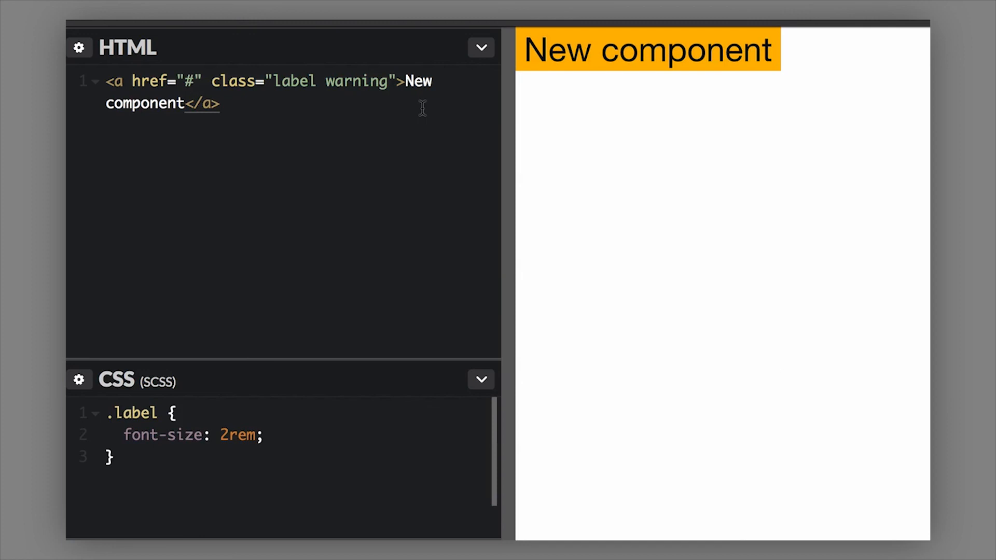
pyautogui.click(200, 82)
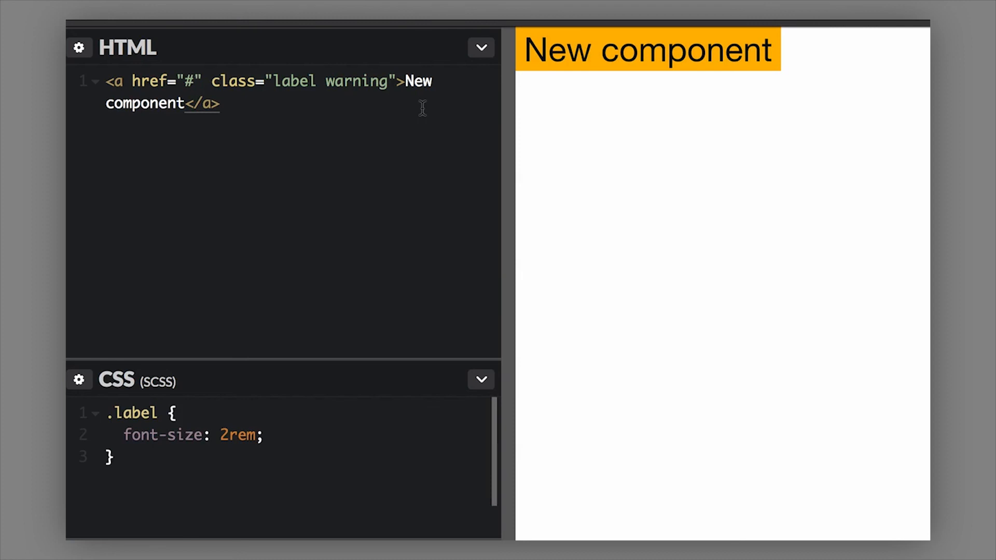
pyautogui.click(199, 82)
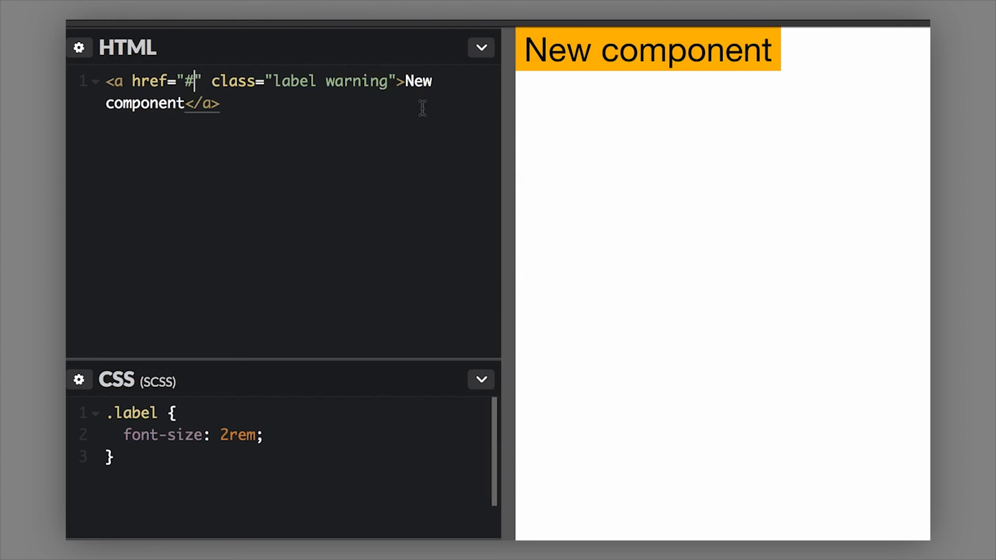